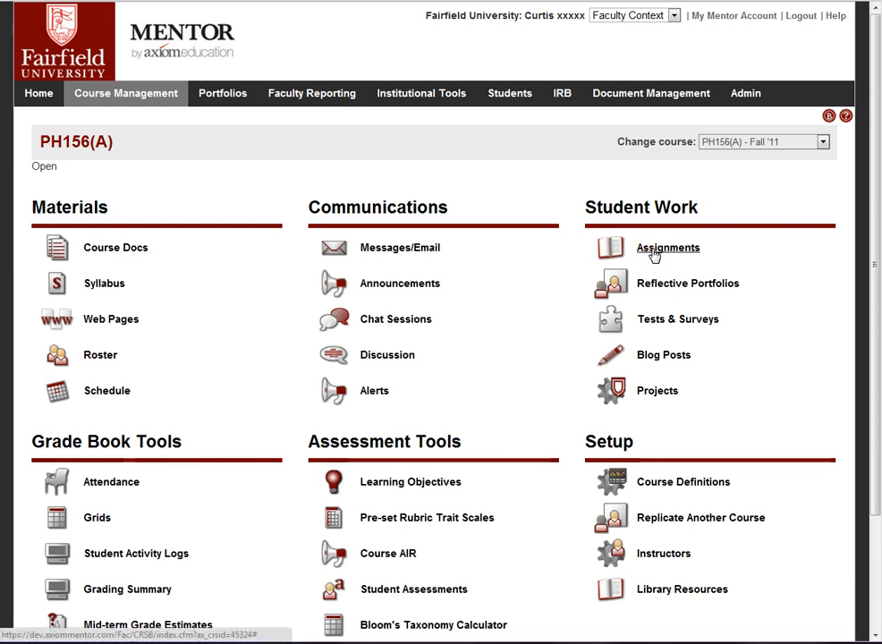
mouse_move(676, 319)
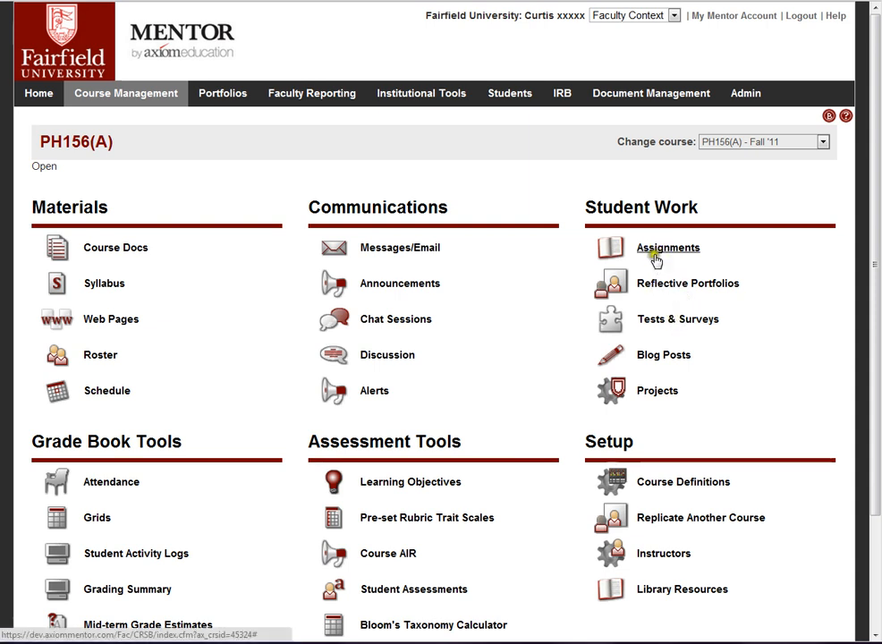
- Open Assignments under Student Work for course PH156(A), reaching the Dax assignment
left_click(667, 247)
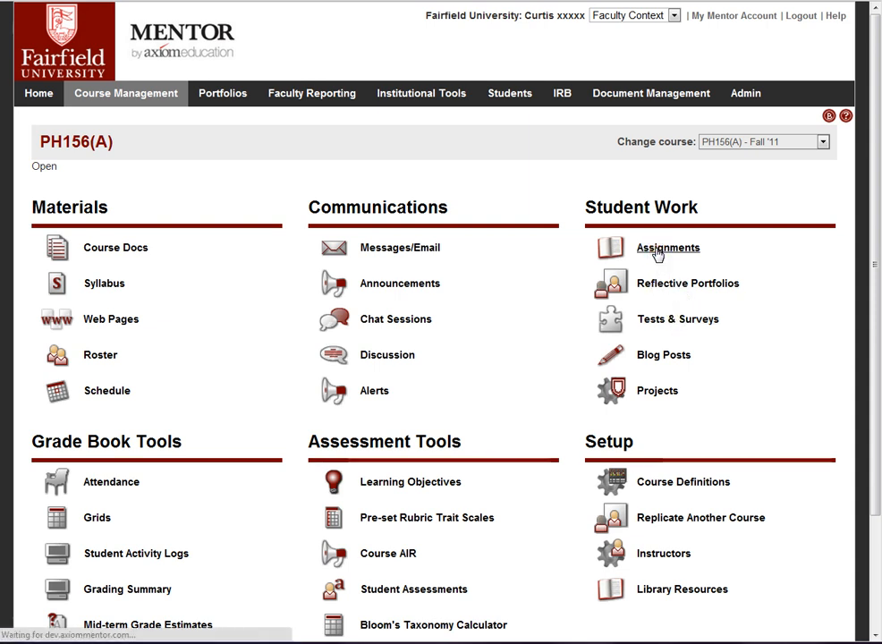
left_click(667, 248)
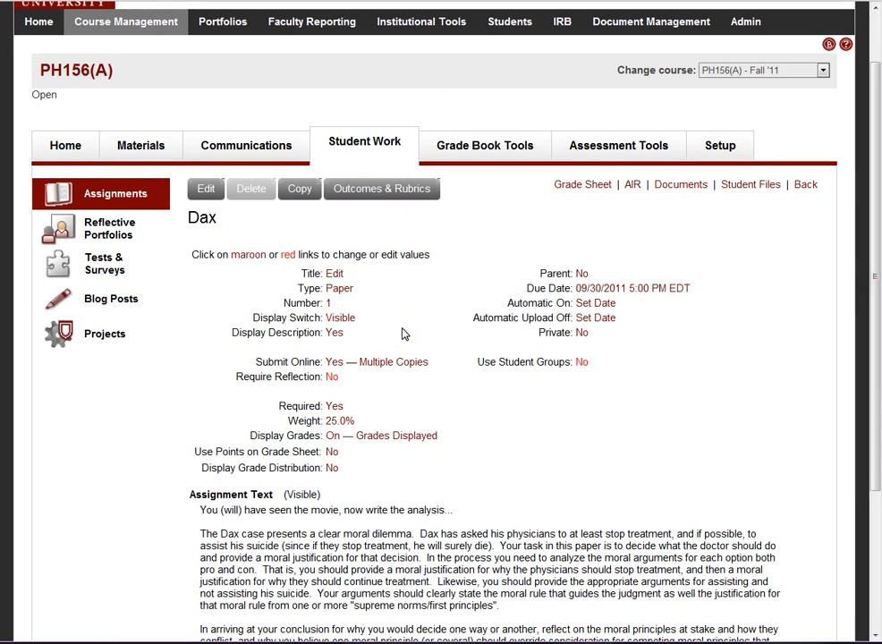
mouse_move(397, 333)
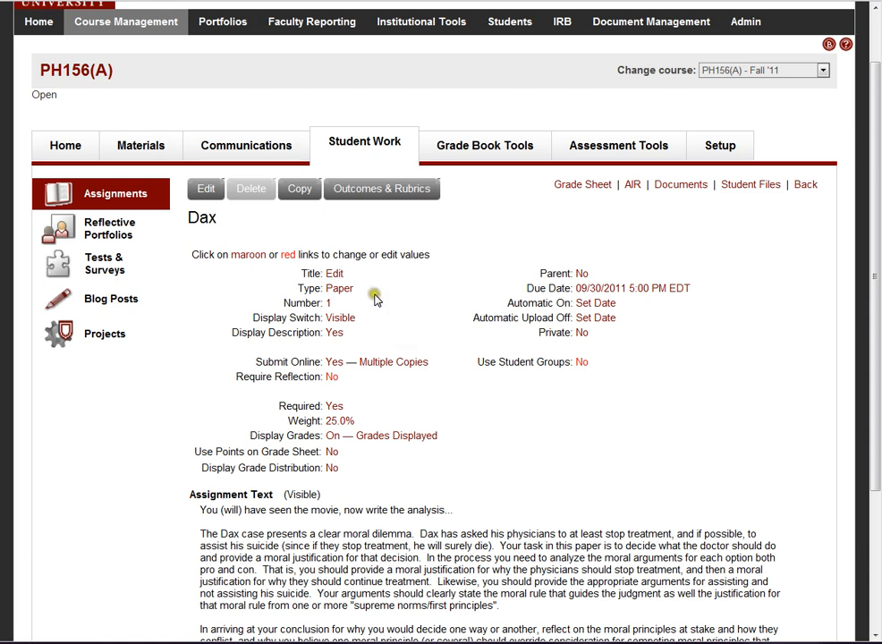
mouse_move(339, 288)
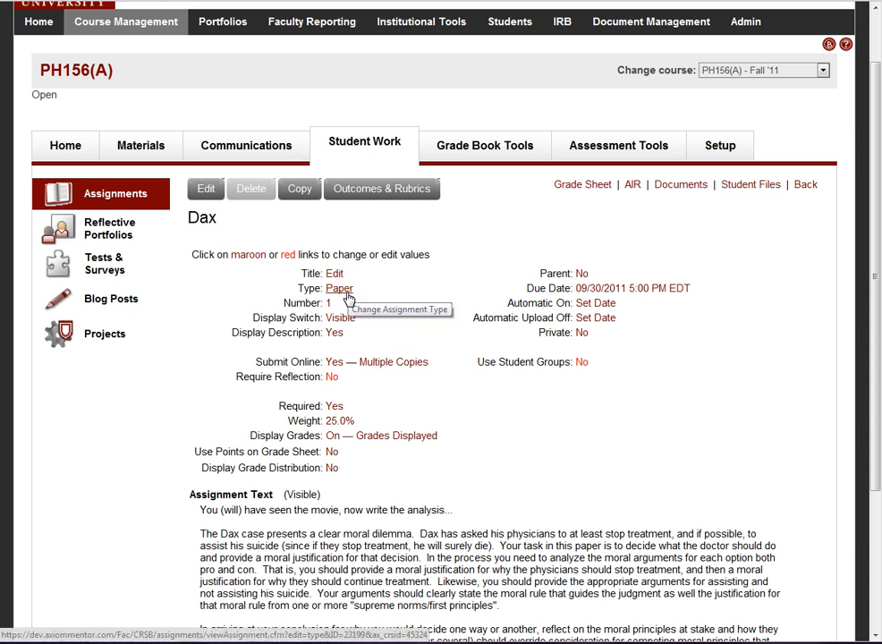
- Open the Dax type selector showing Paper, then scroll through the assignment text
left_click(339, 288)
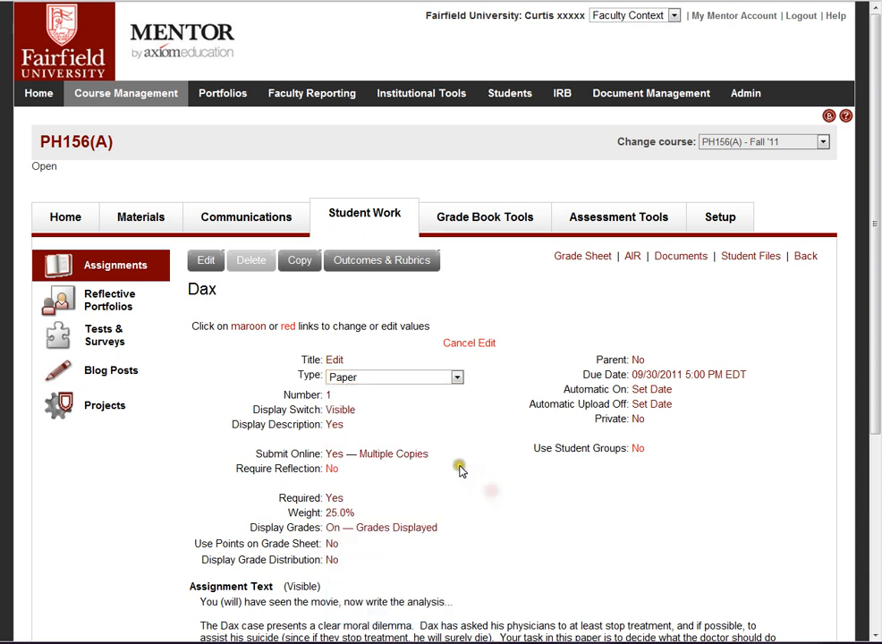
mouse_move(328, 396)
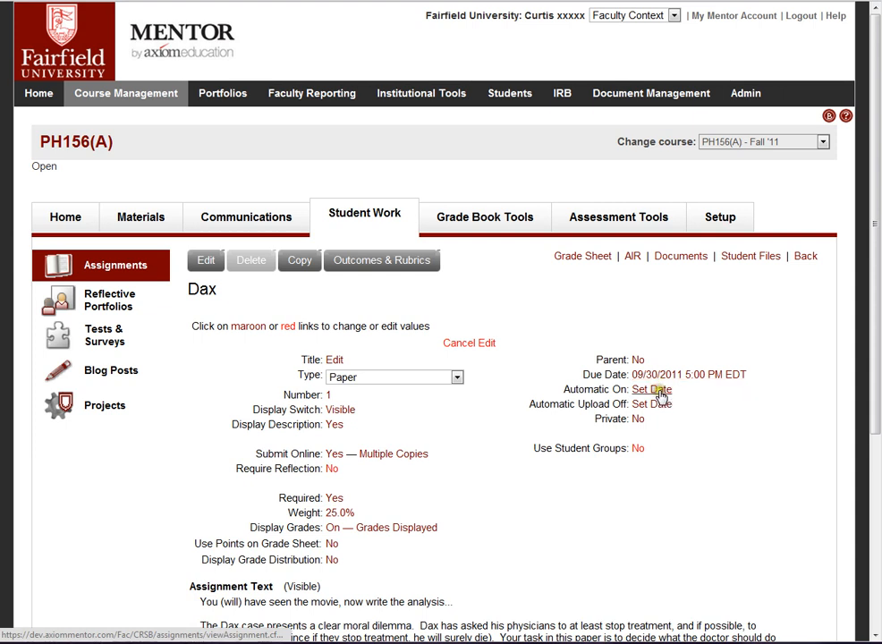
mouse_move(650, 389)
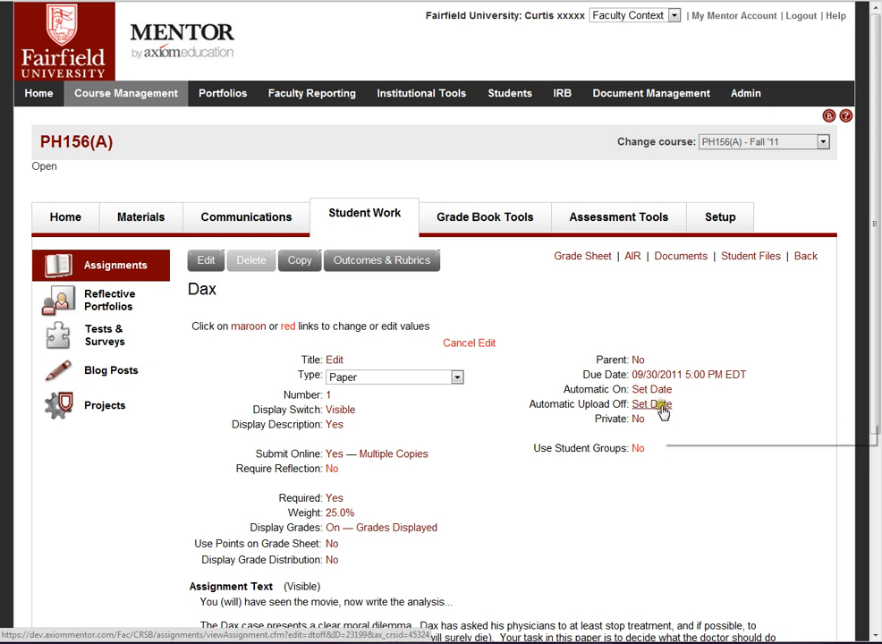
mouse_move(651, 404)
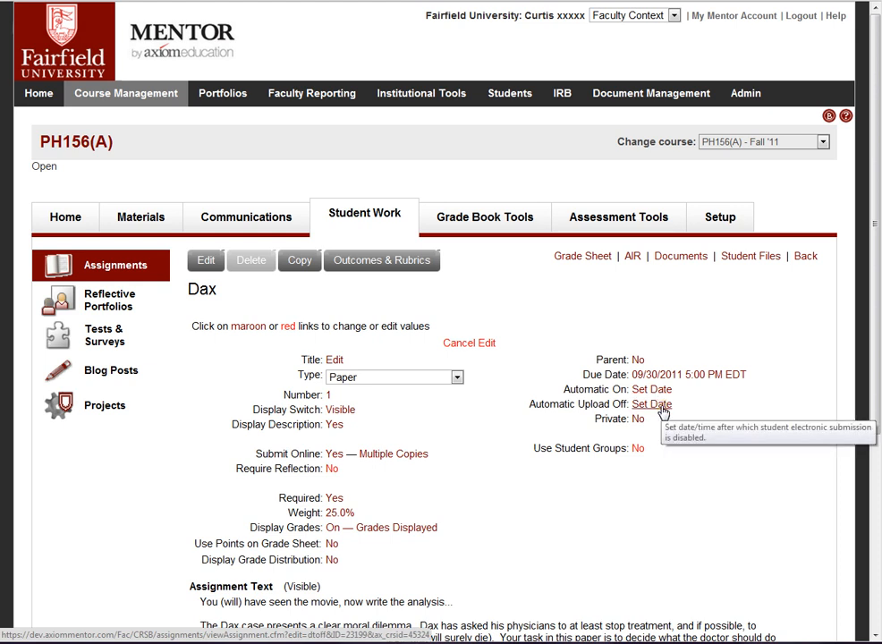
mouse_move(652, 404)
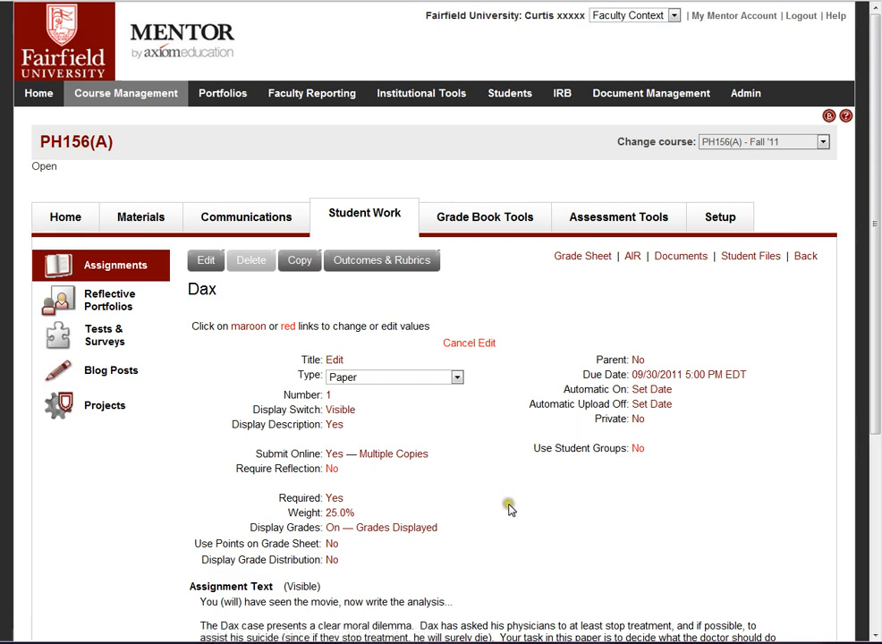
scroll("down", 3)
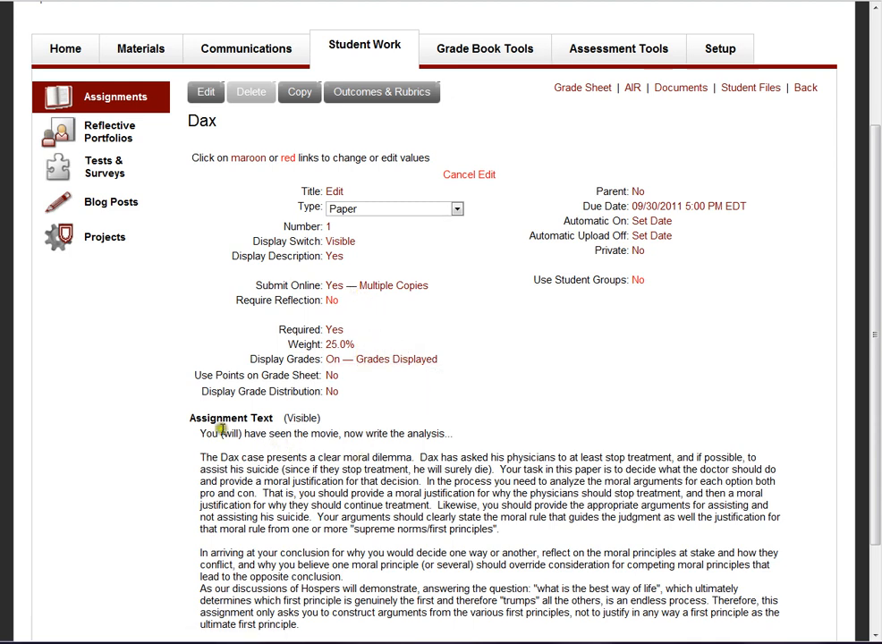
mouse_move(277, 456)
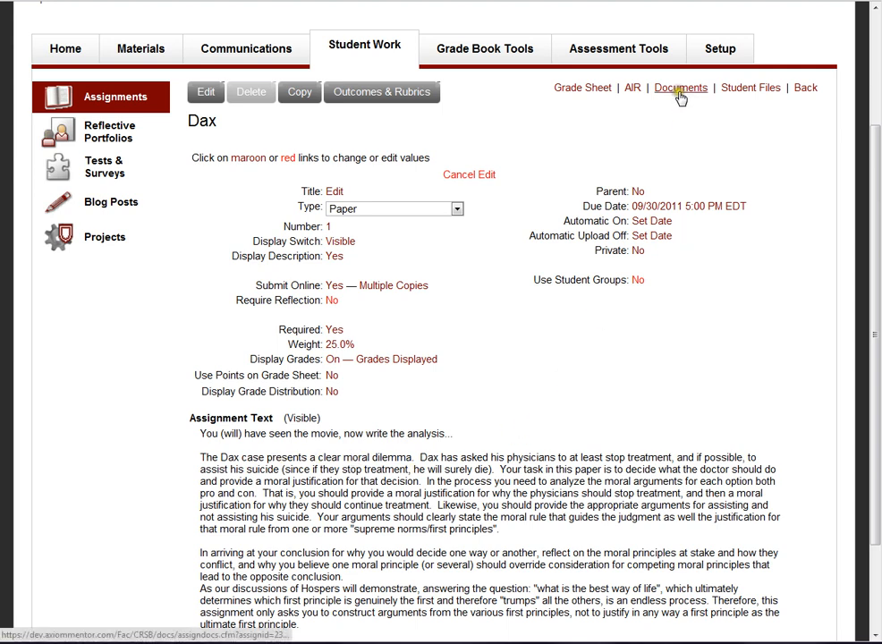
- Open the empty Documents folder of the Dax assignment
left_click(680, 88)
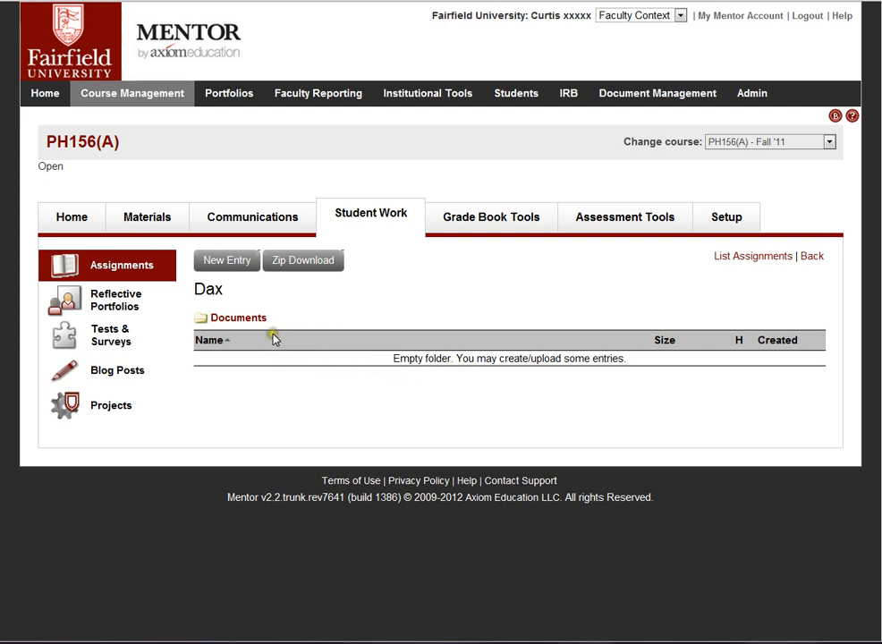
mouse_move(752, 256)
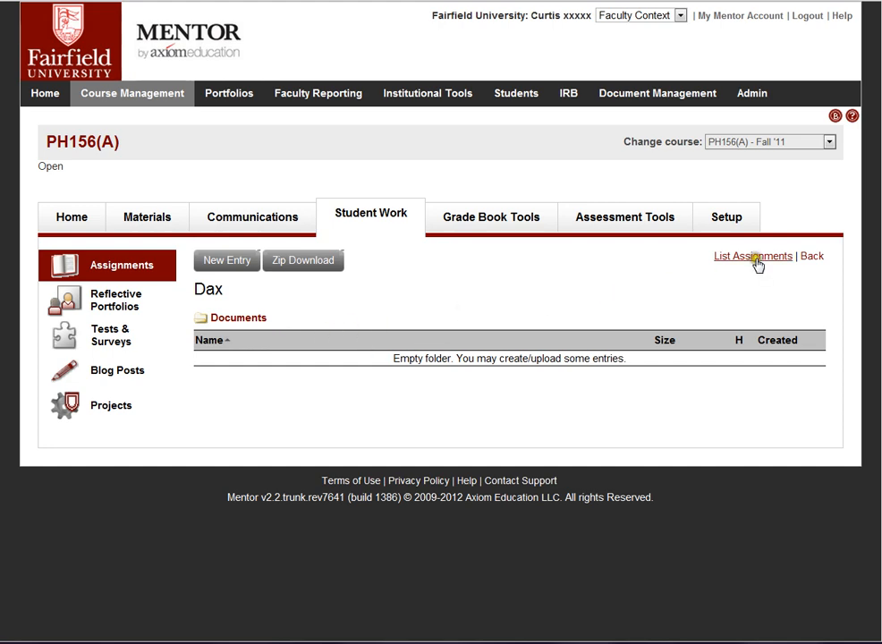
- Reopen Dax from the assignments list and scroll its details page
left_click(752, 255)
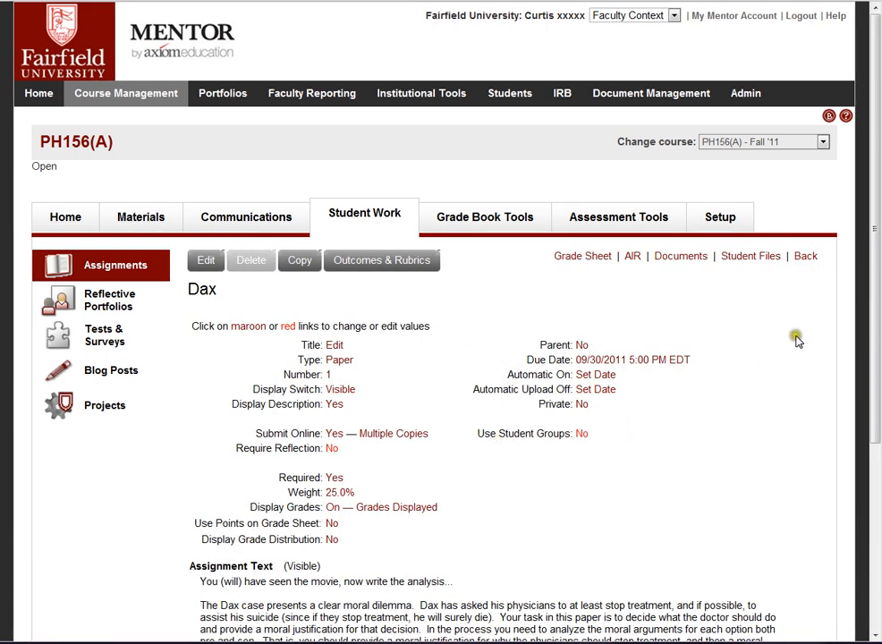
scroll("down", 3)
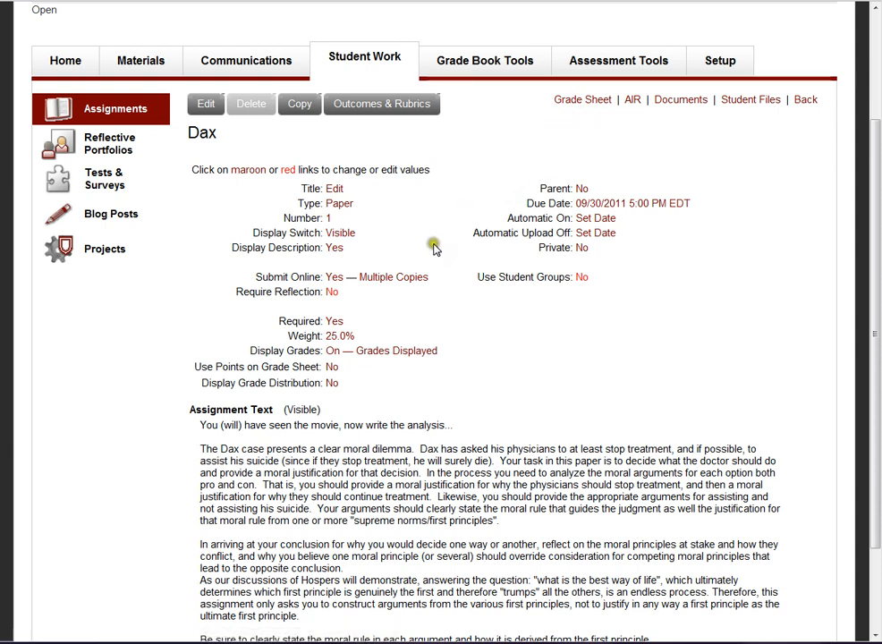
mouse_move(401, 306)
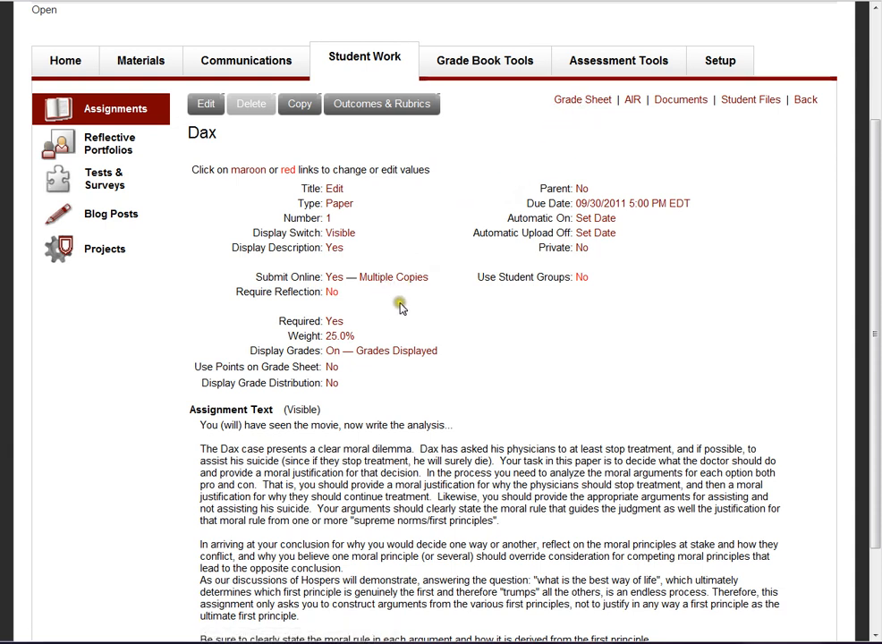
mouse_move(402, 307)
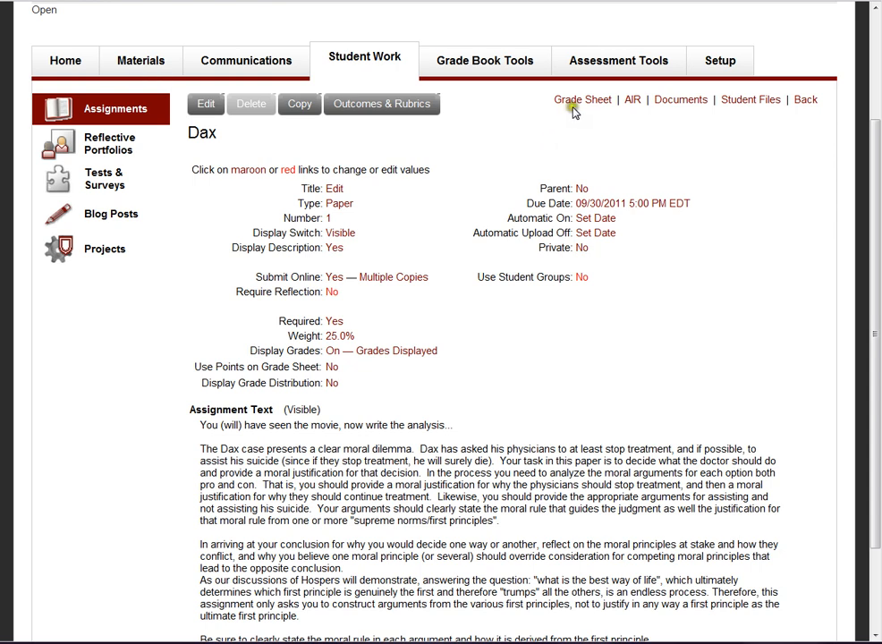
- Open the Dax grade sheet and scroll through student files, rubric scores and grades
left_click(582, 99)
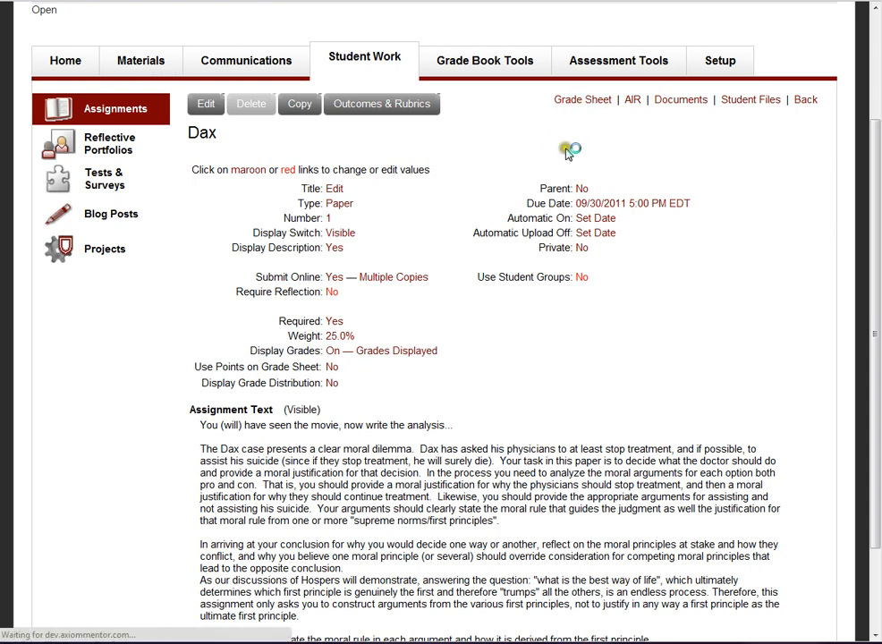
left_click(582, 99)
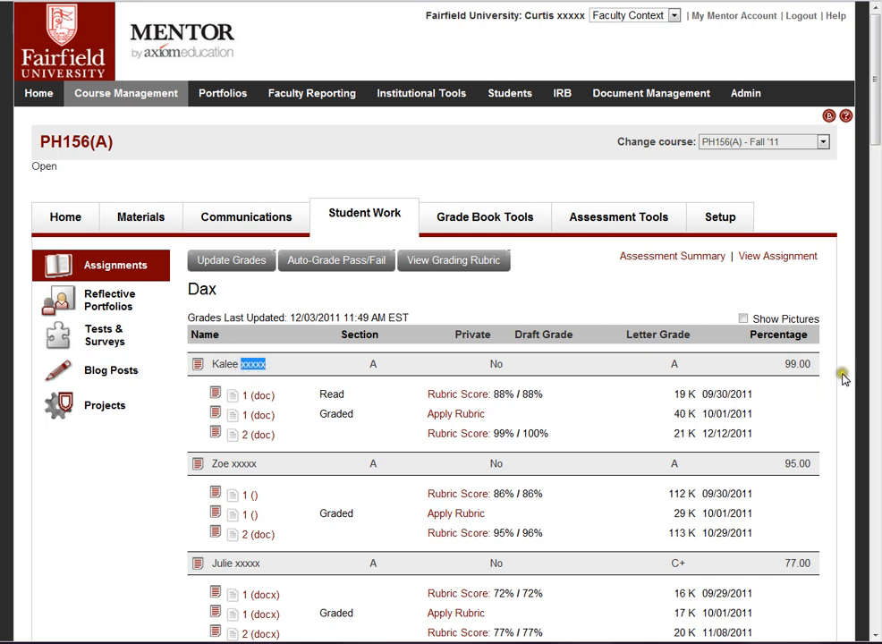
scroll("down", 3)
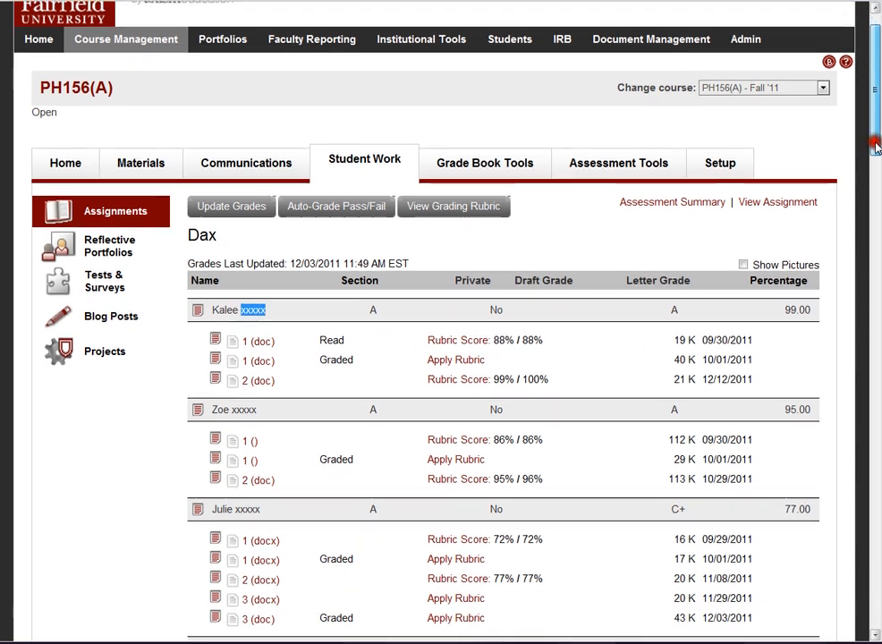
scroll("down", 3)
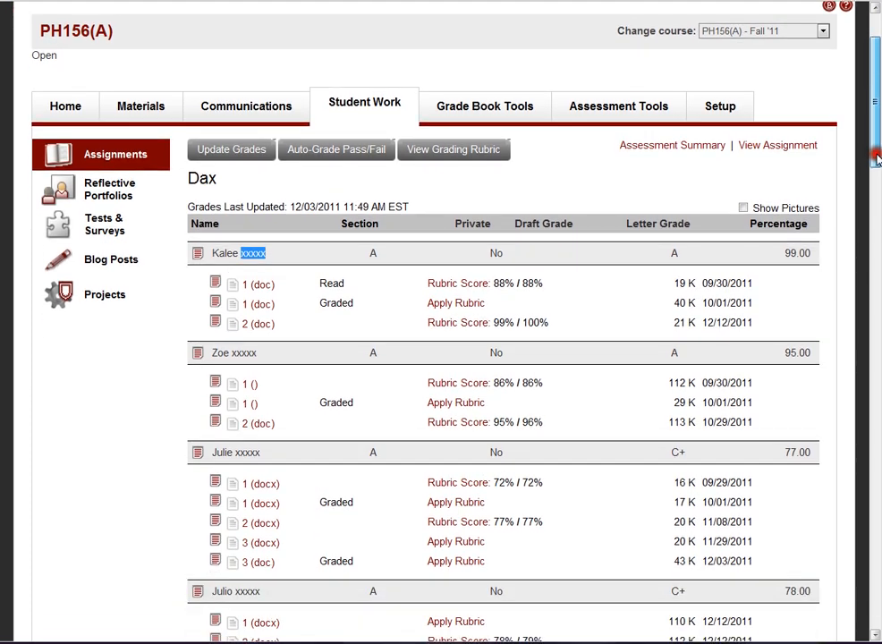
scroll("down", 3)
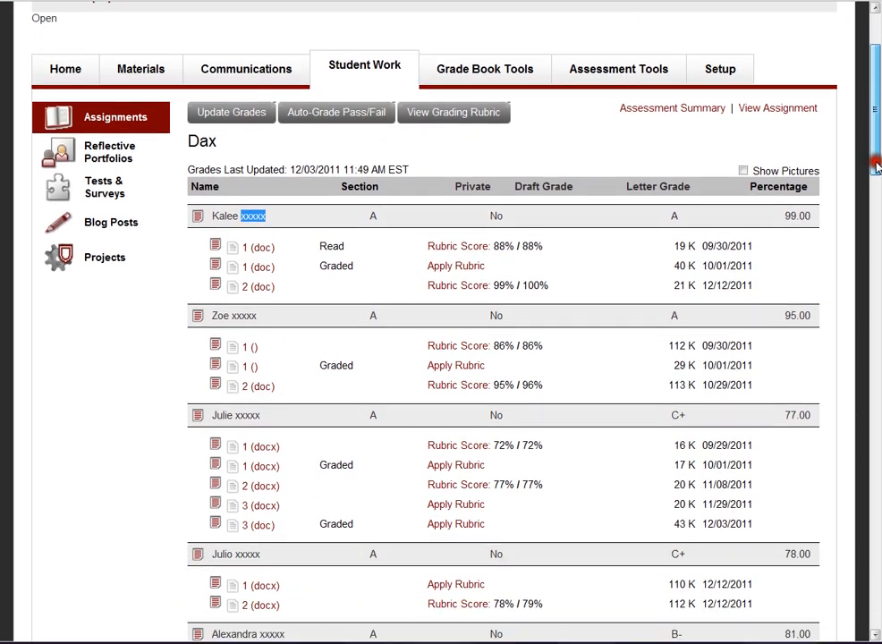
scroll("down", 3)
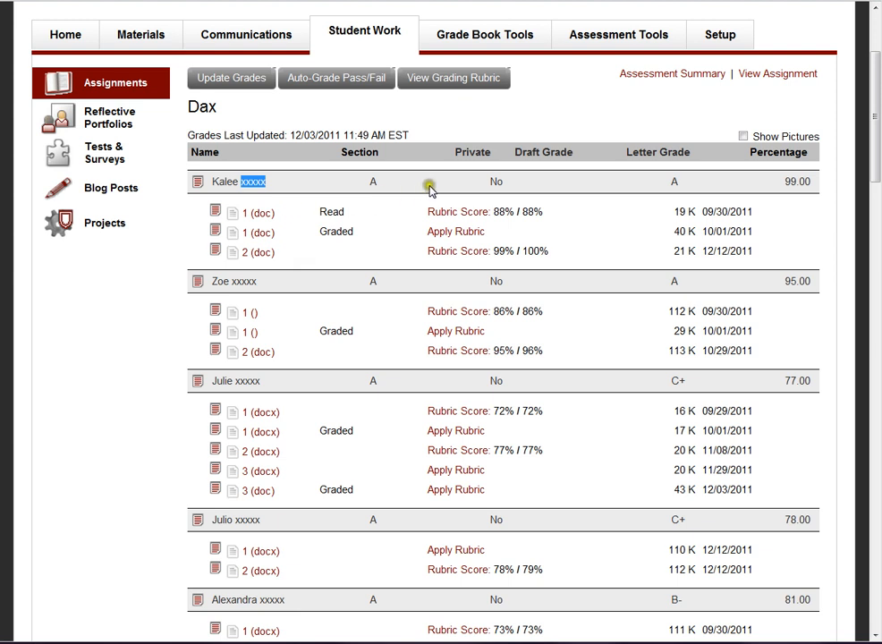
mouse_move(796, 195)
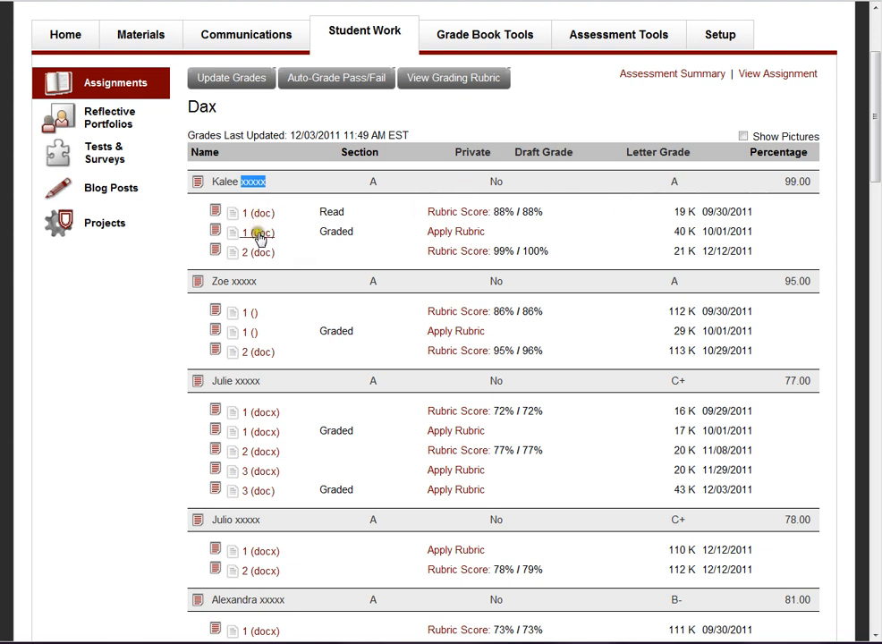
mouse_move(257, 251)
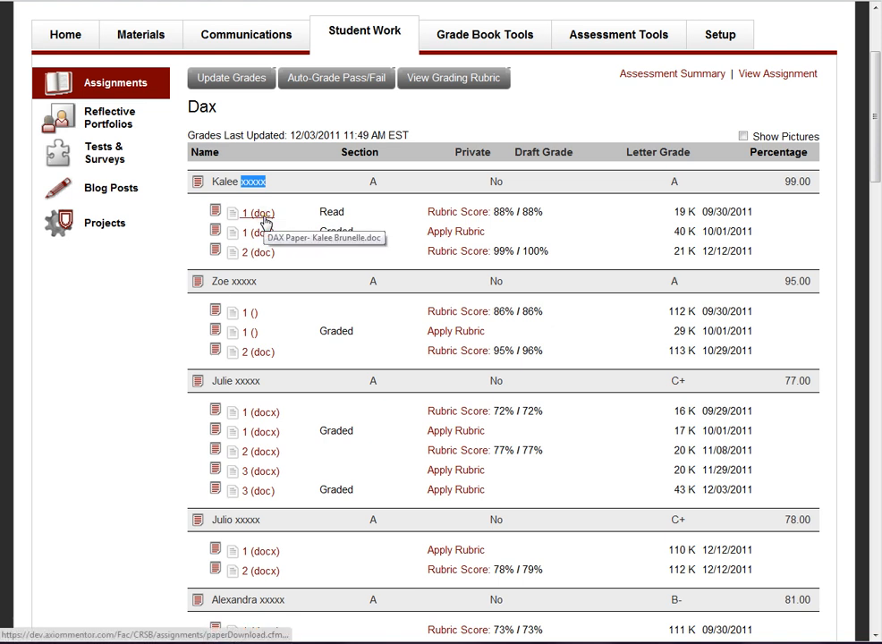
- Open the Rubric Score link for the second student's Dax paper
left_click(258, 212)
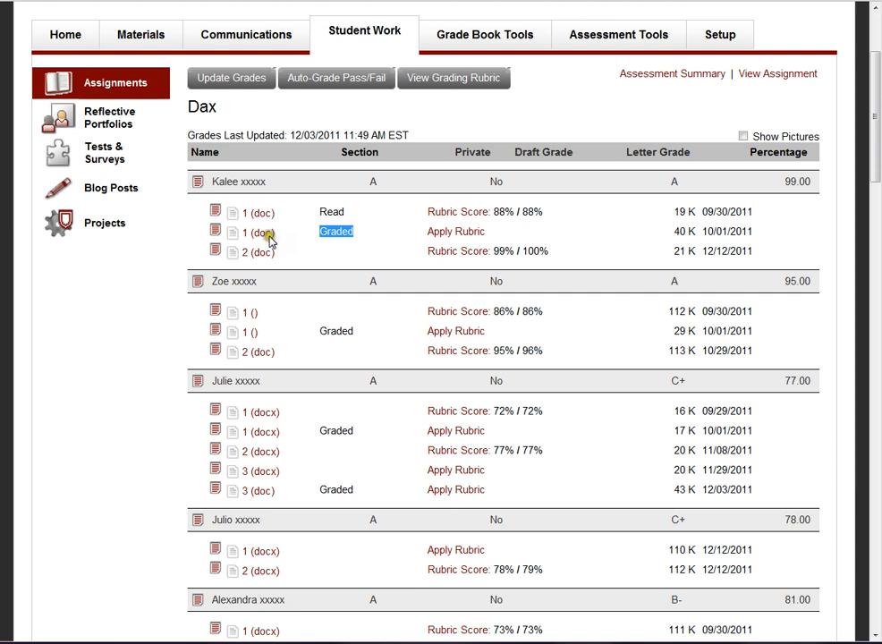
mouse_move(261, 212)
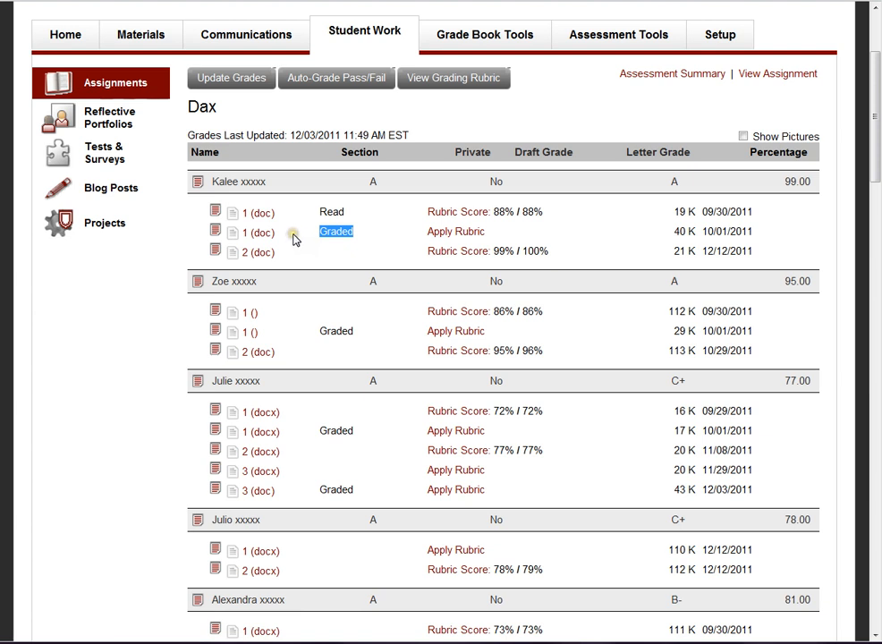
mouse_move(288, 248)
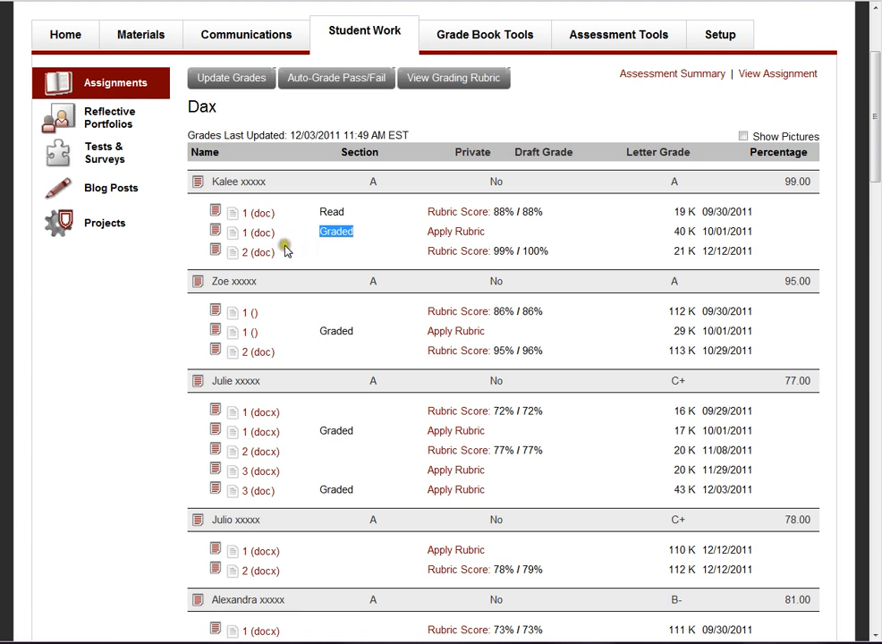
mouse_move(371, 241)
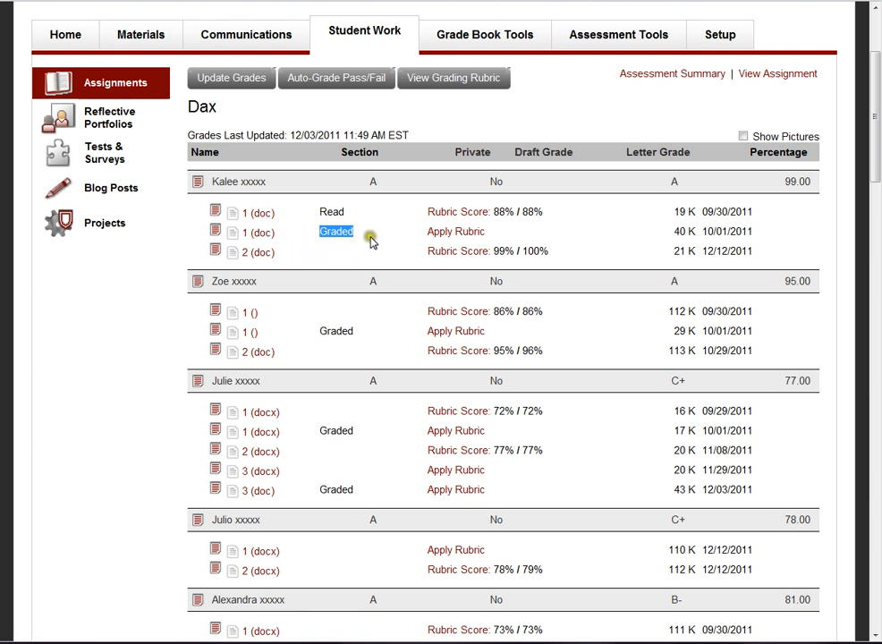
mouse_move(372, 248)
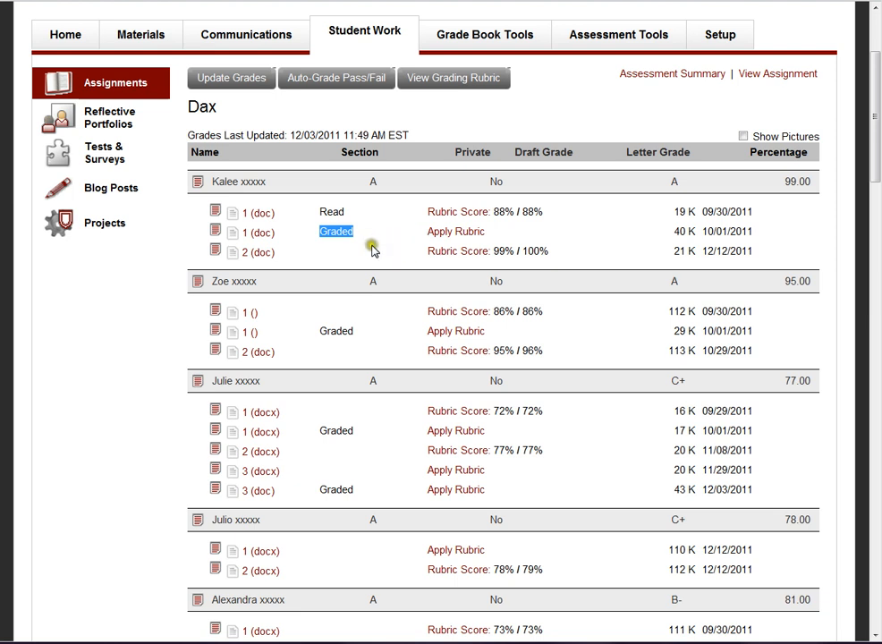
mouse_move(474, 212)
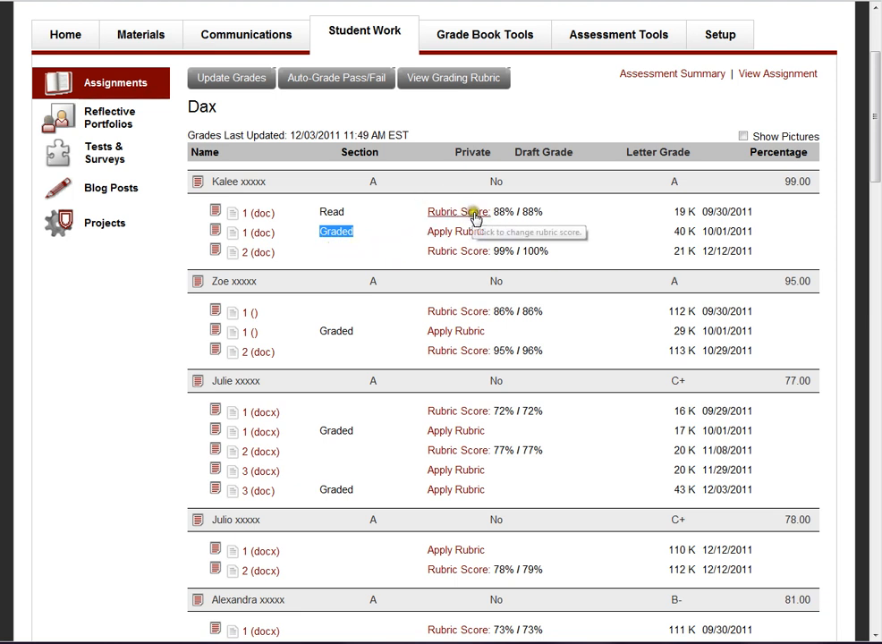
mouse_move(464, 251)
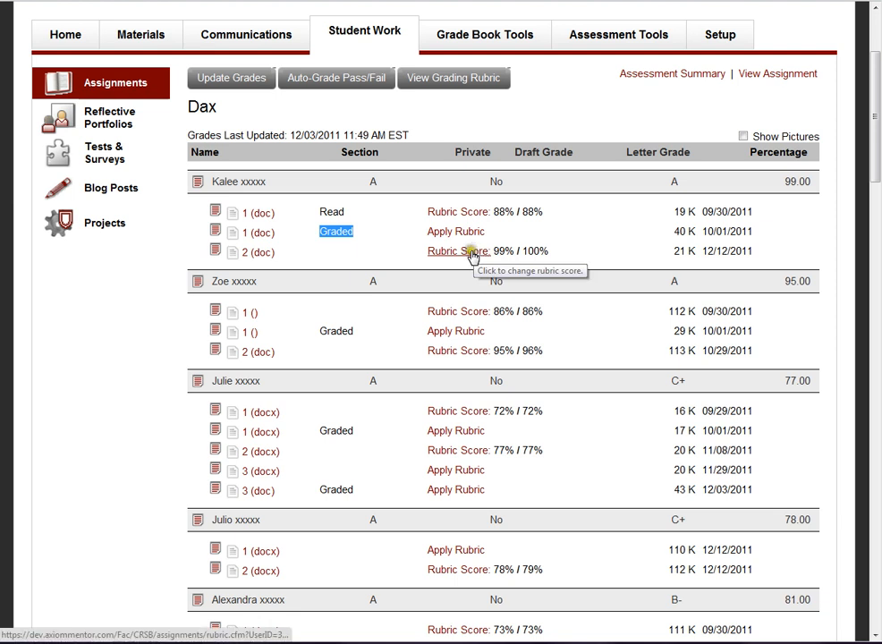
mouse_move(506, 212)
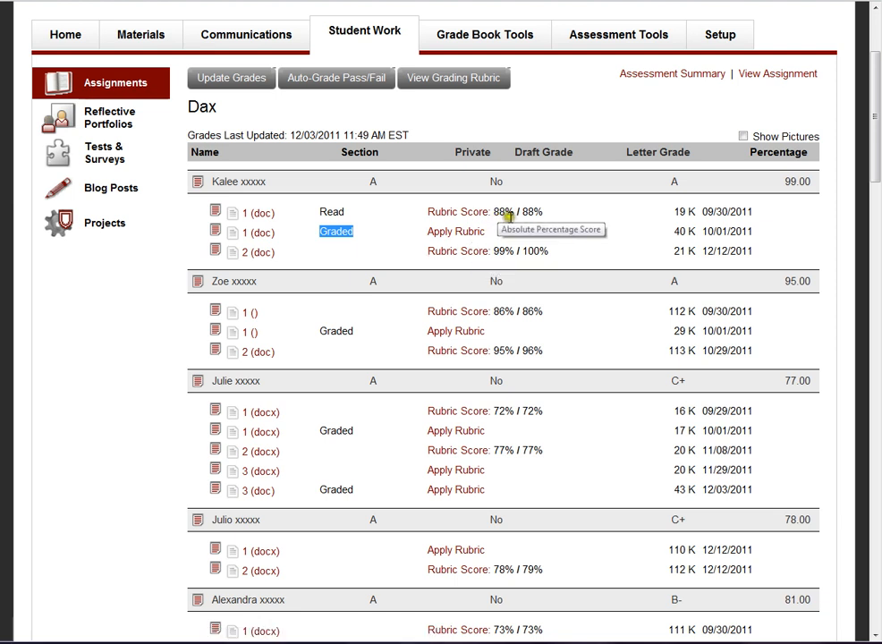
mouse_move(508, 297)
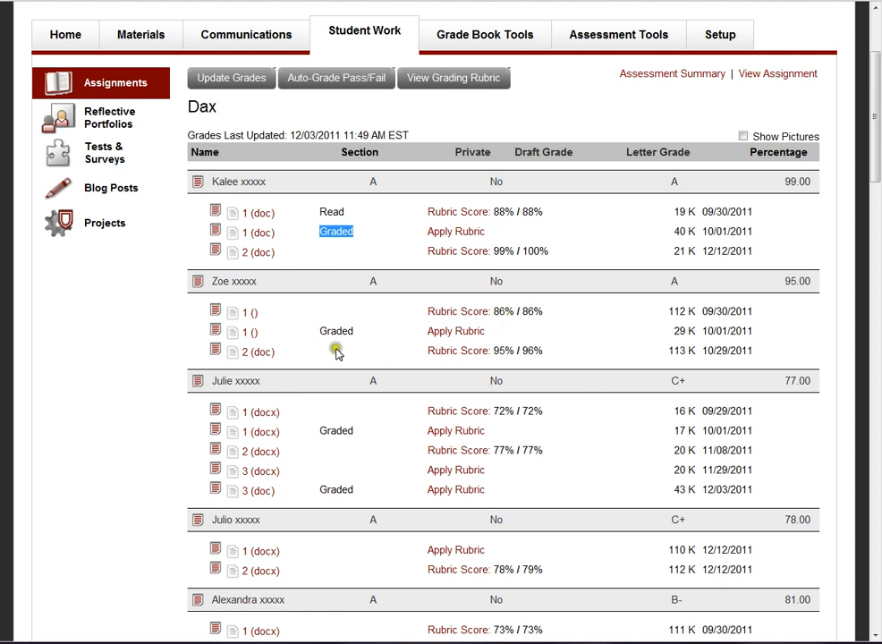
mouse_move(458, 350)
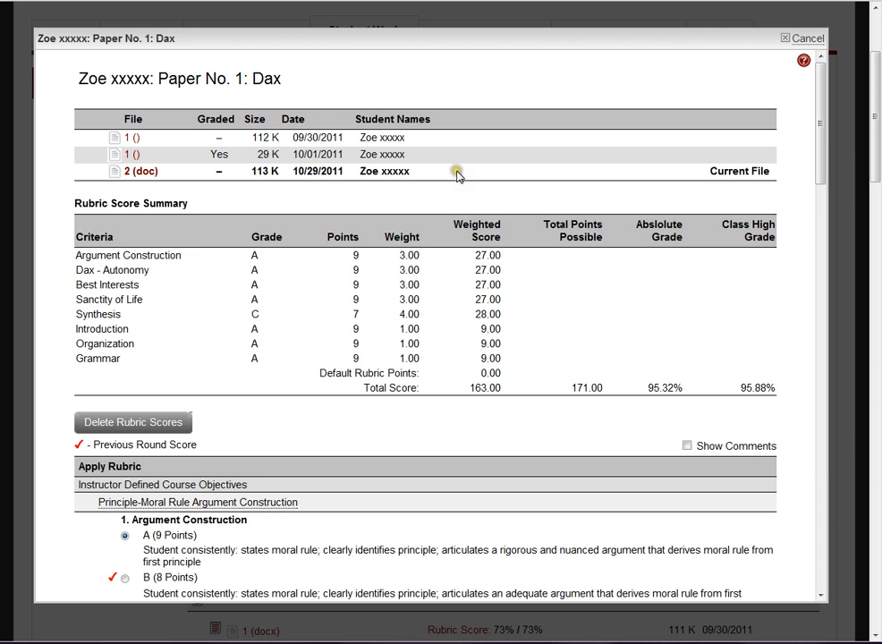
mouse_move(457, 171)
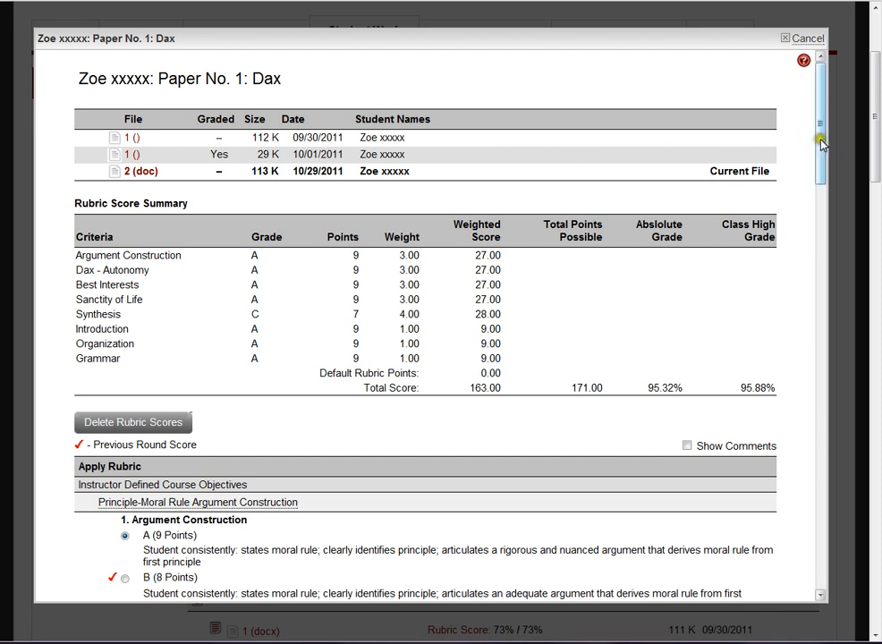
scroll("down", 3)
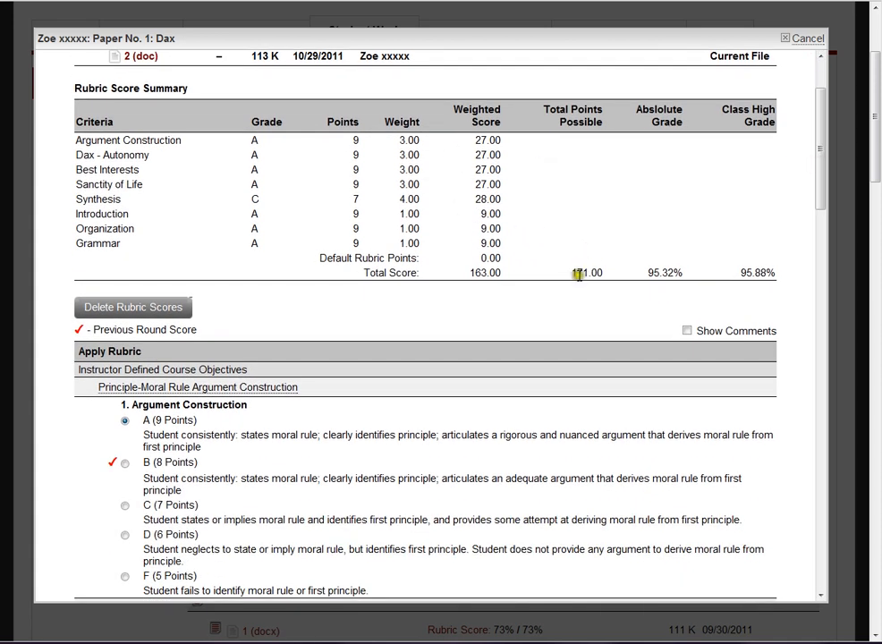
mouse_move(722, 302)
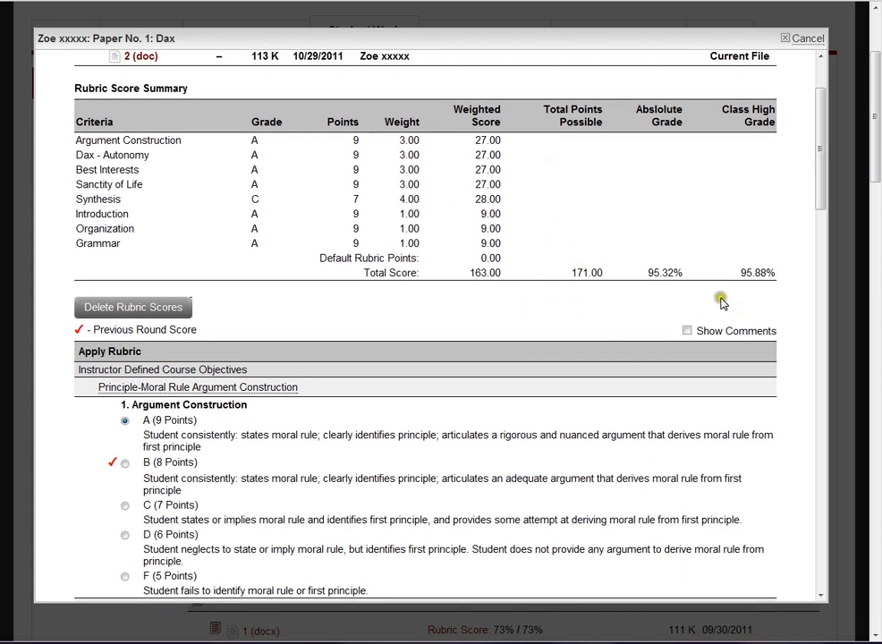
scroll("down", 3)
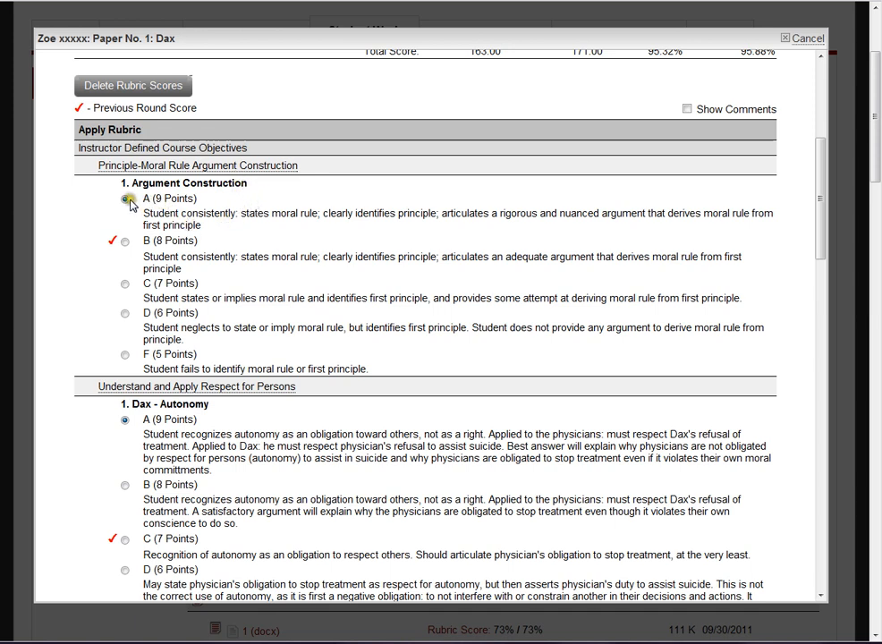
left_click(124, 198)
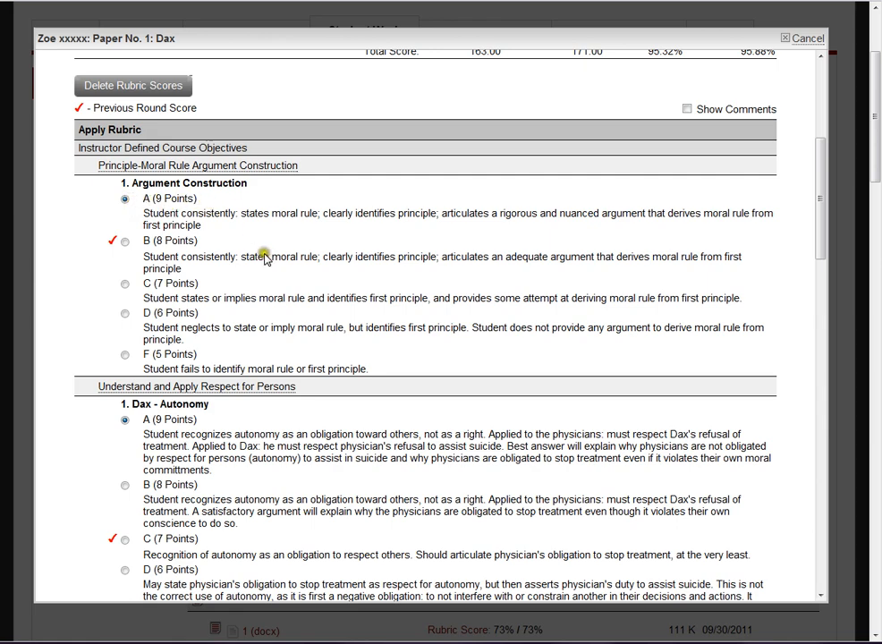
scroll("down", 3)
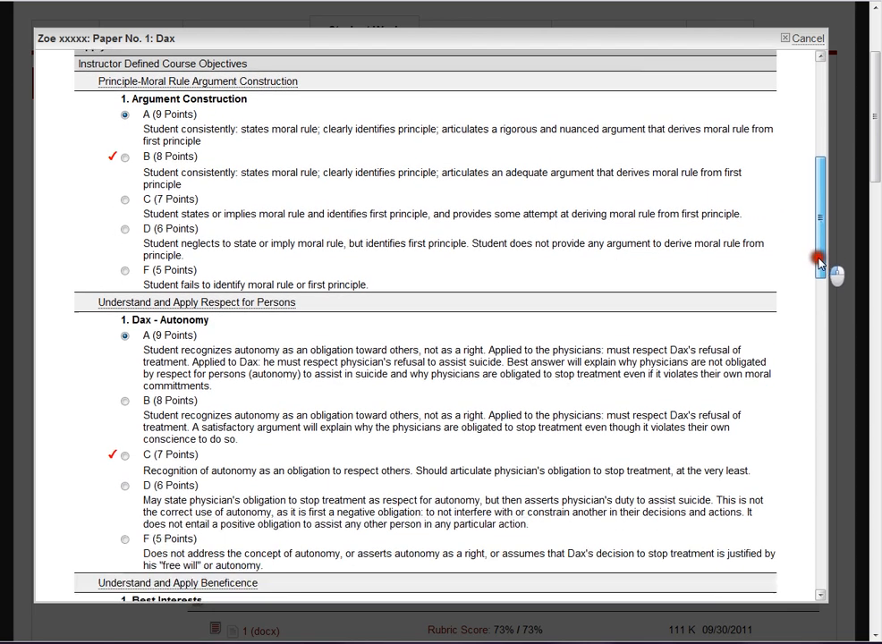
scroll("down", 3)
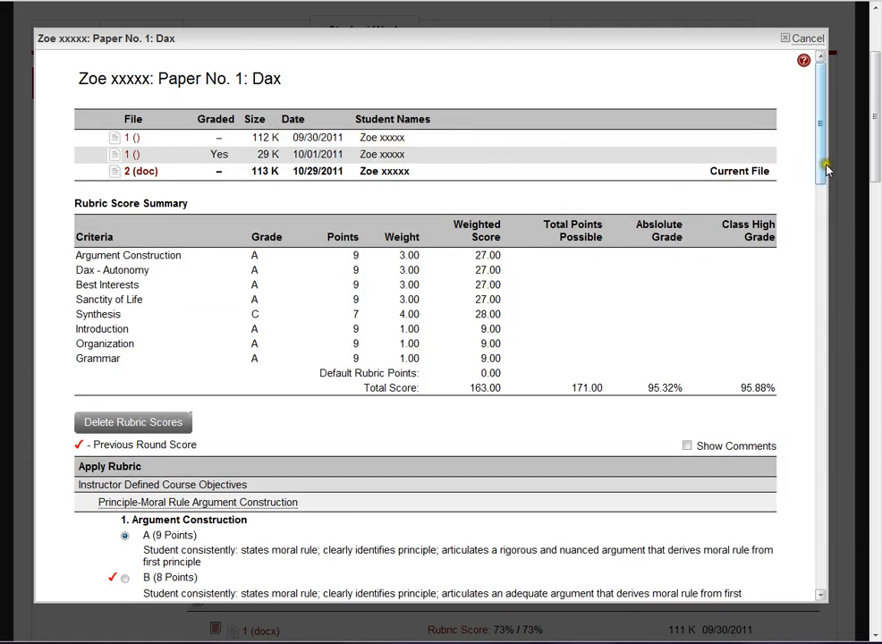
scroll("down", 3)
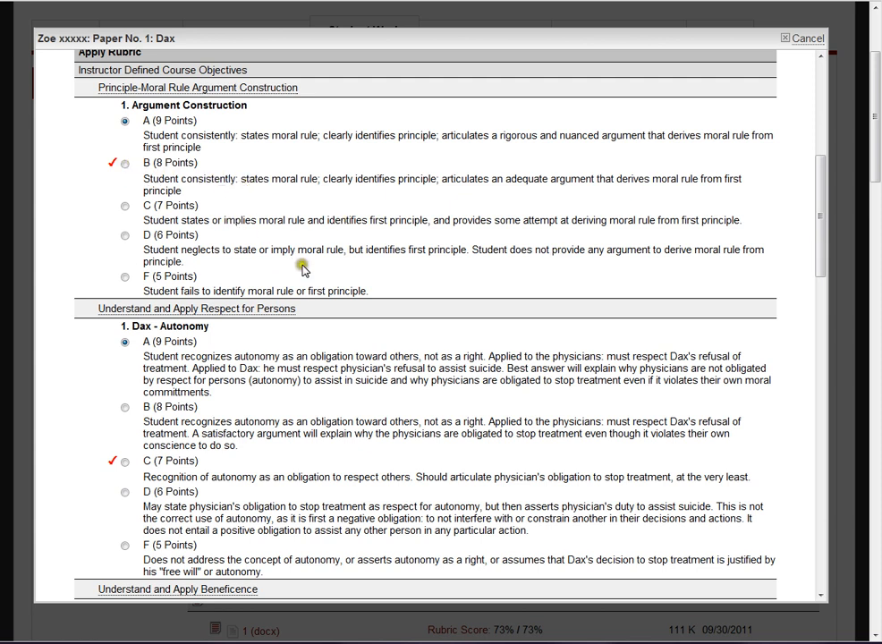
mouse_move(338, 240)
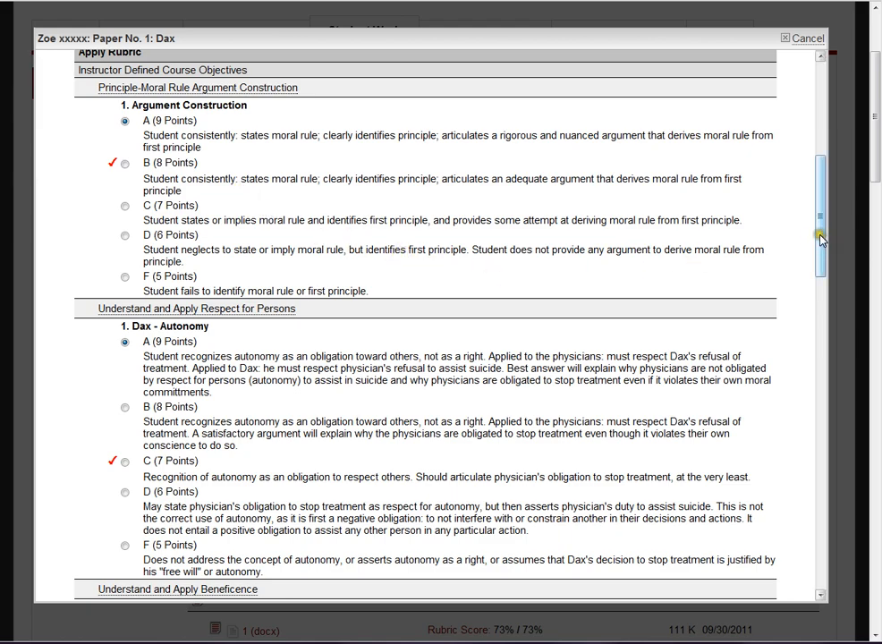
scroll("down", 3)
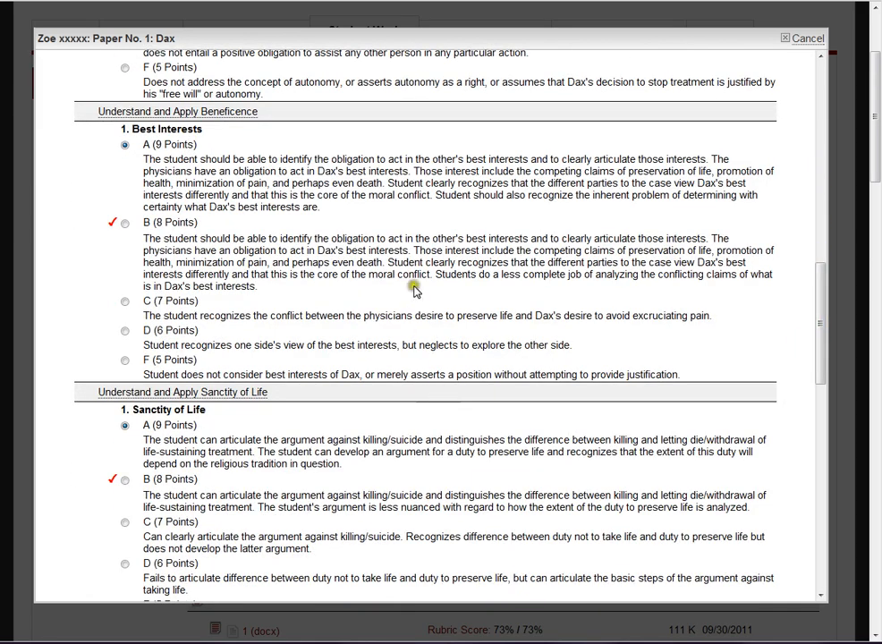
mouse_move(376, 220)
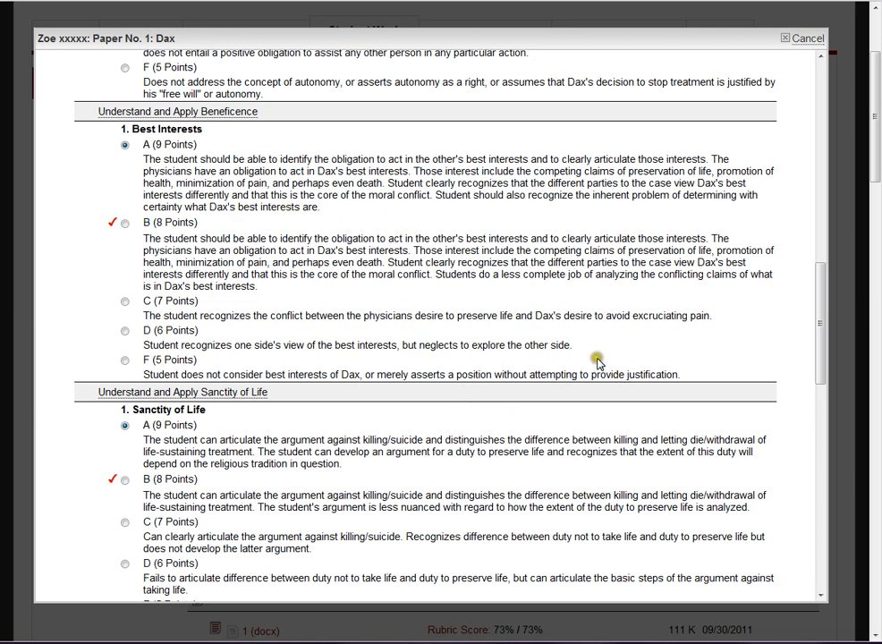
scroll("down", 3)
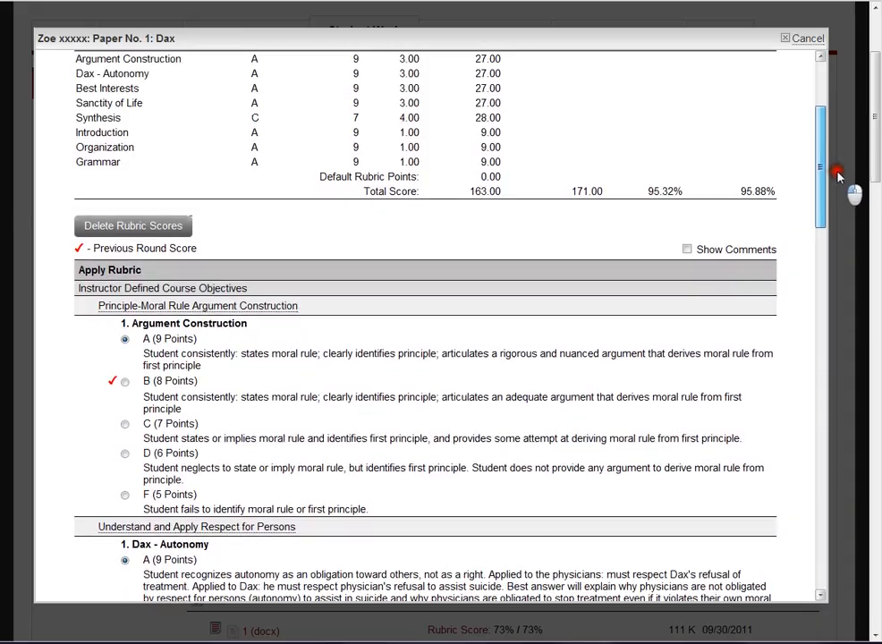
scroll("down", 3)
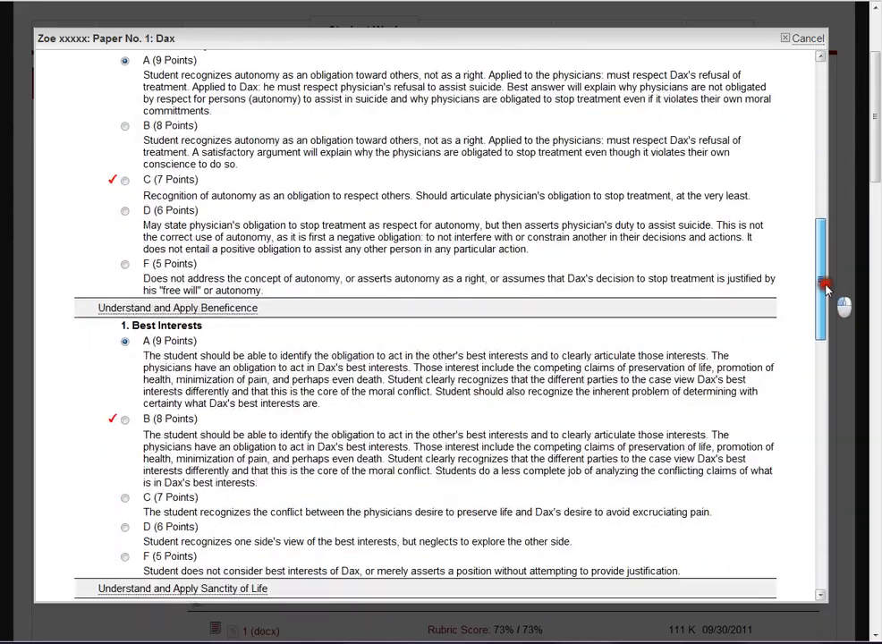
left_click_drag(820, 286, 820, 537)
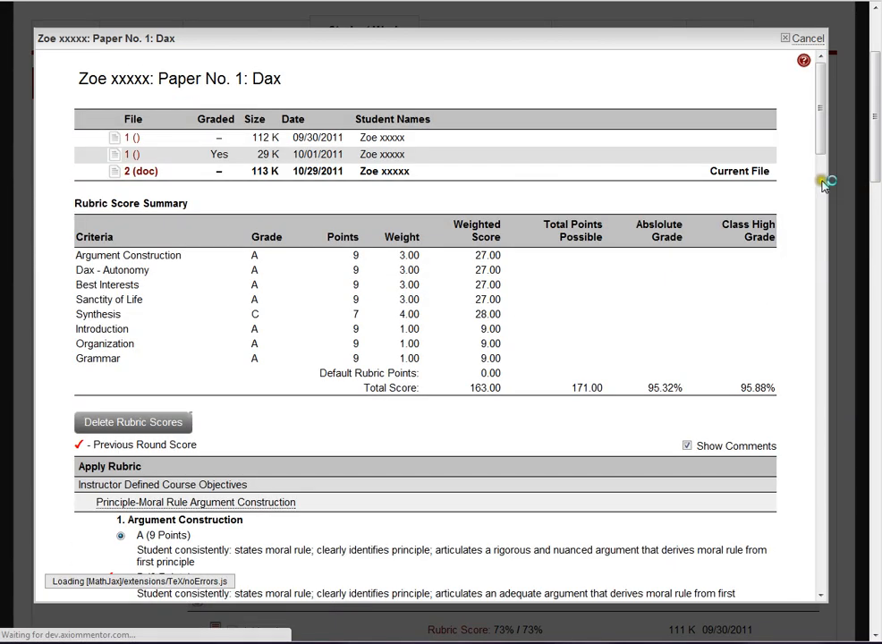
scroll("down", 3)
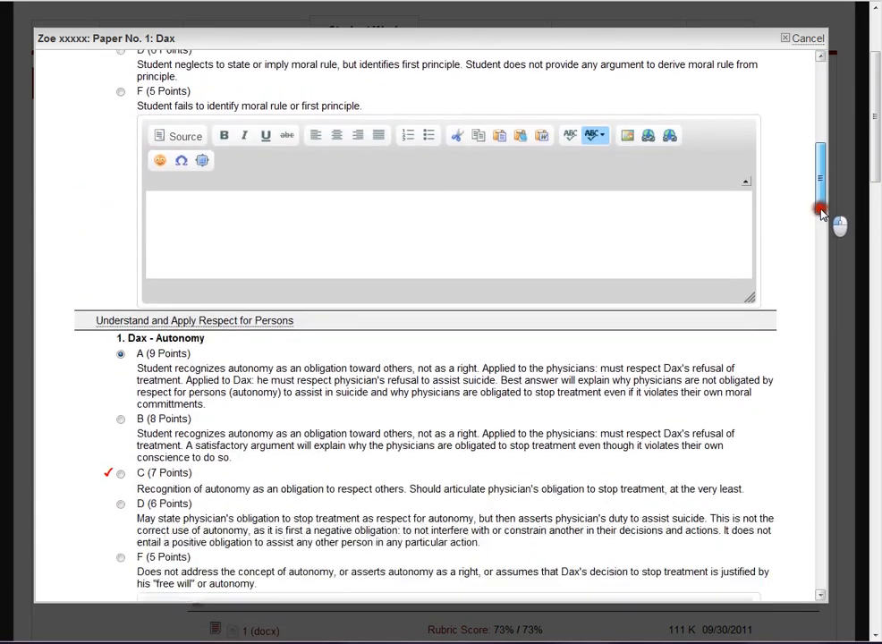
scroll("down", 3)
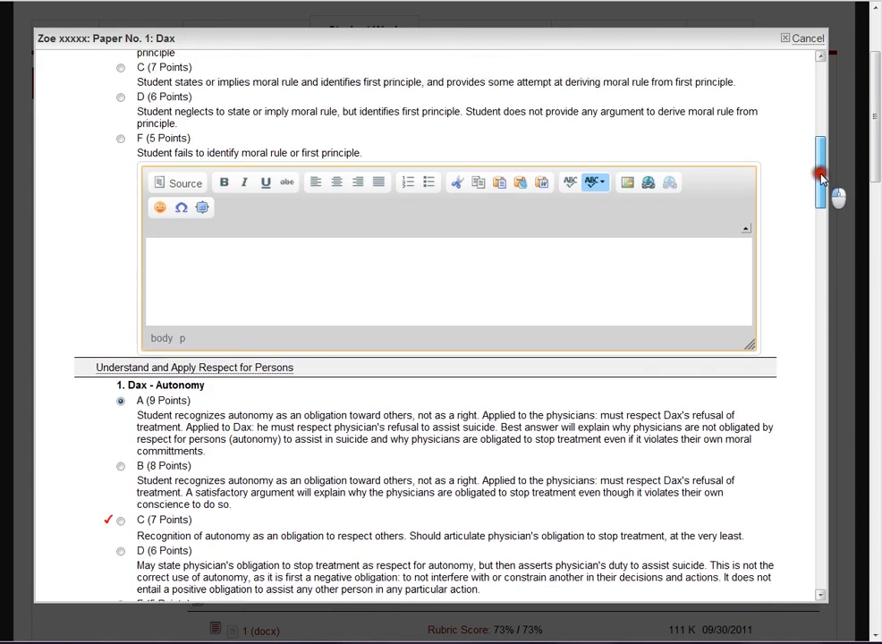
scroll("down", 3)
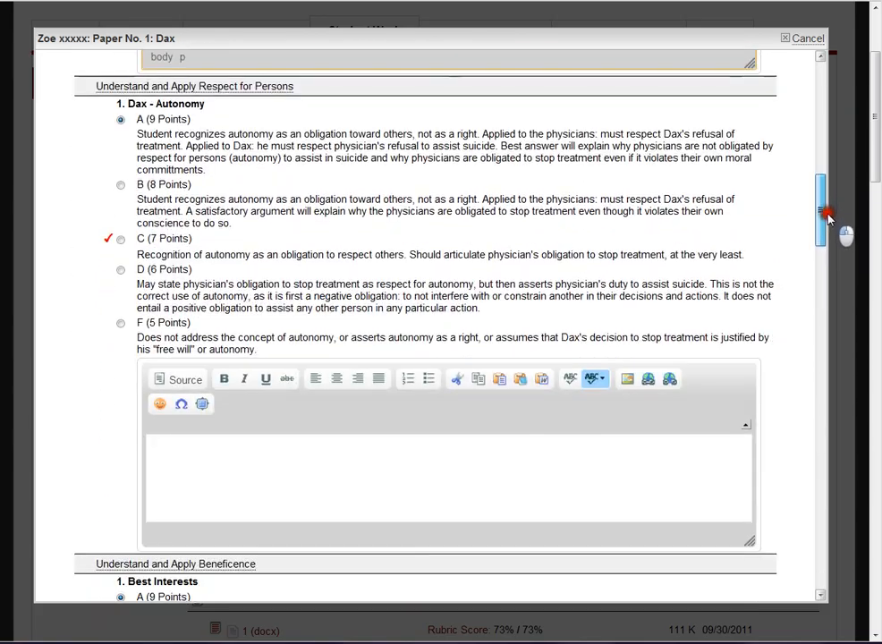
scroll("down", 3)
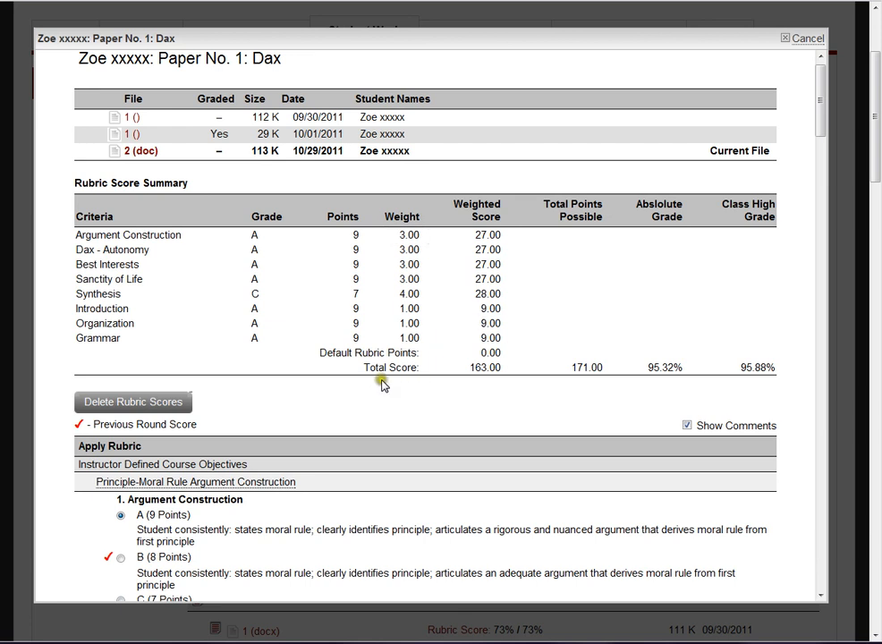
mouse_move(391, 238)
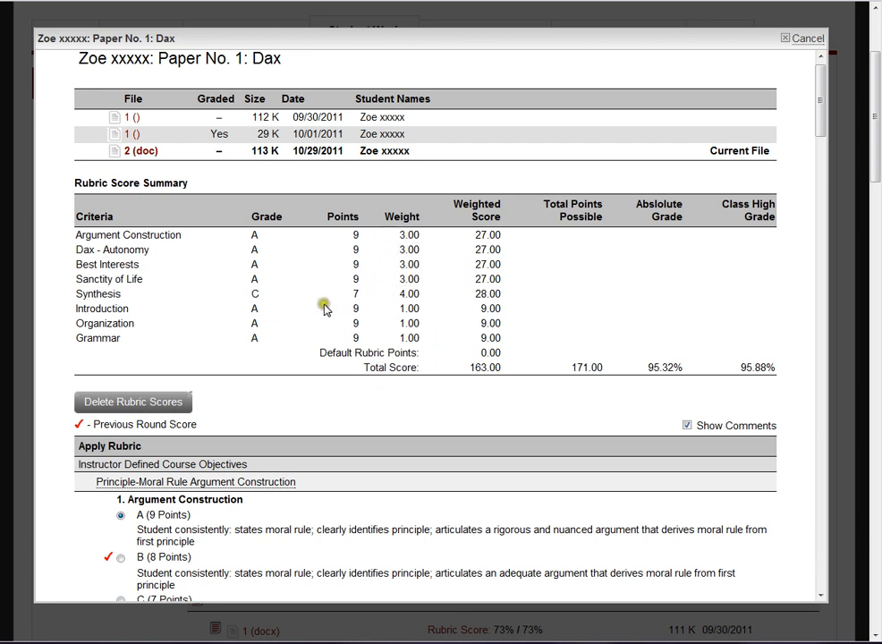
mouse_move(364, 318)
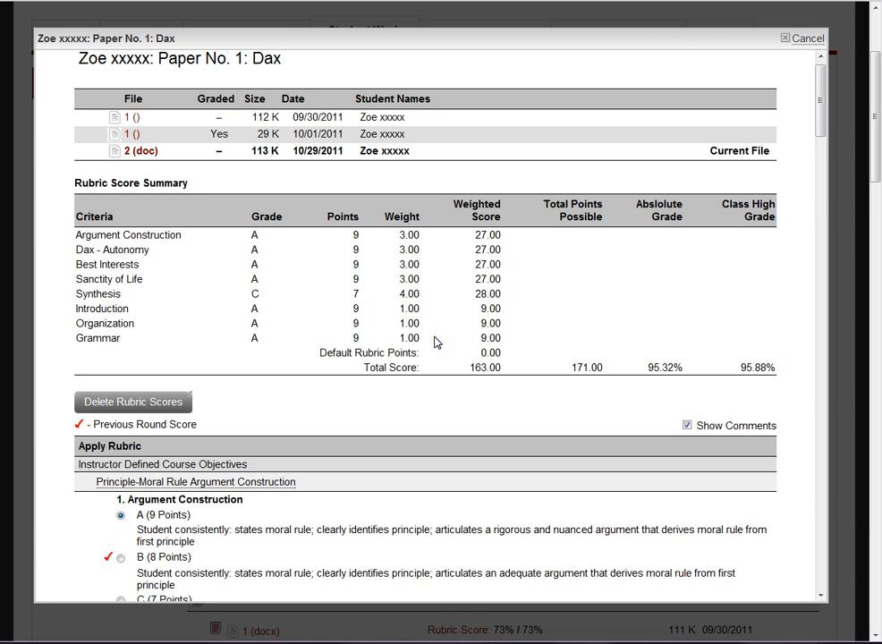
mouse_move(429, 299)
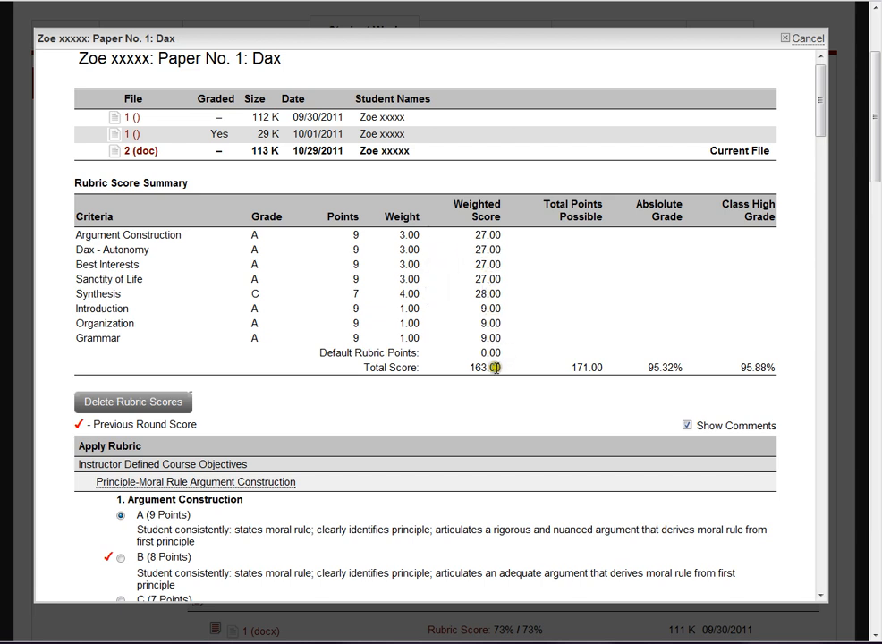
mouse_move(569, 306)
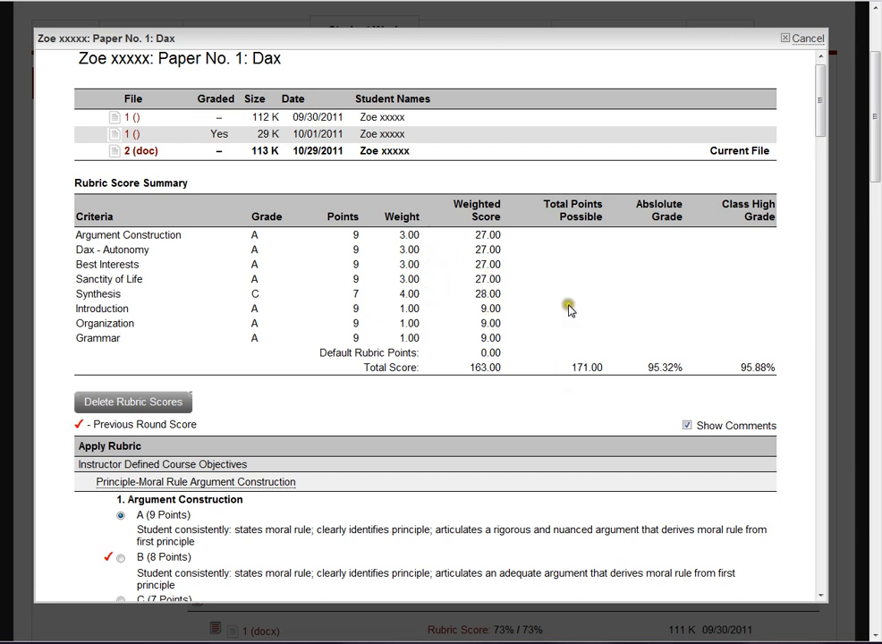
mouse_move(625, 367)
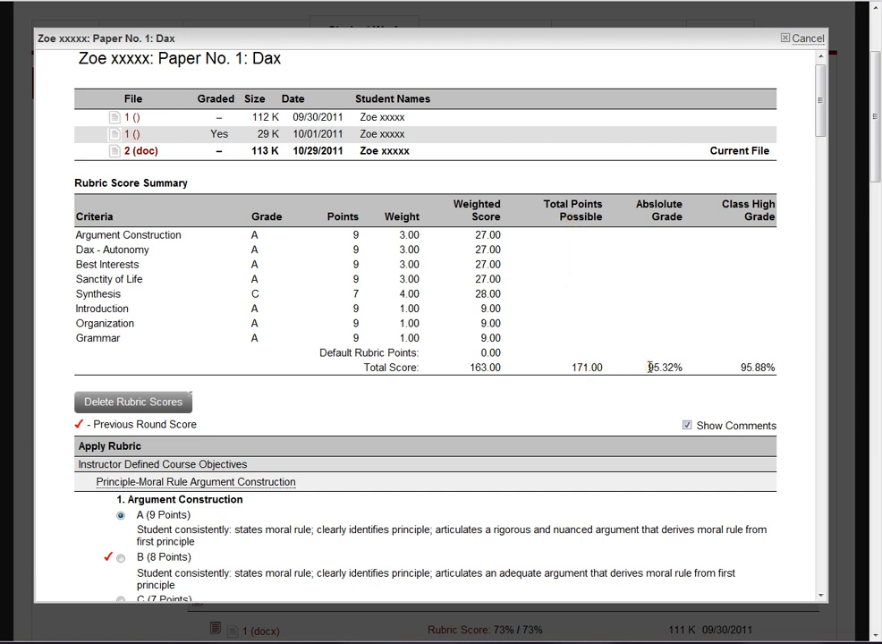
- Highlight the 95.32% absolute grade for Paper No. 1, then close the rubric window
double_click(664, 367)
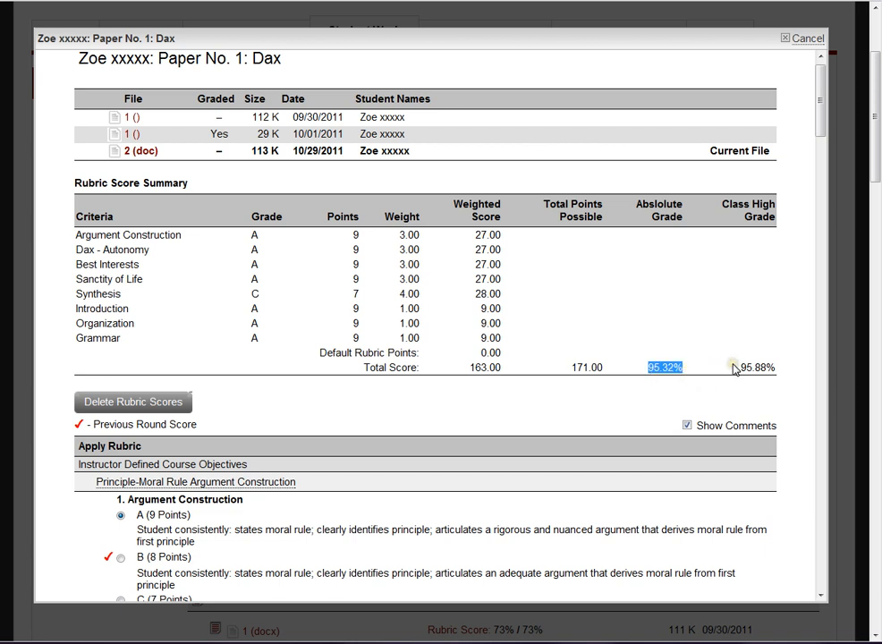
mouse_move(736, 368)
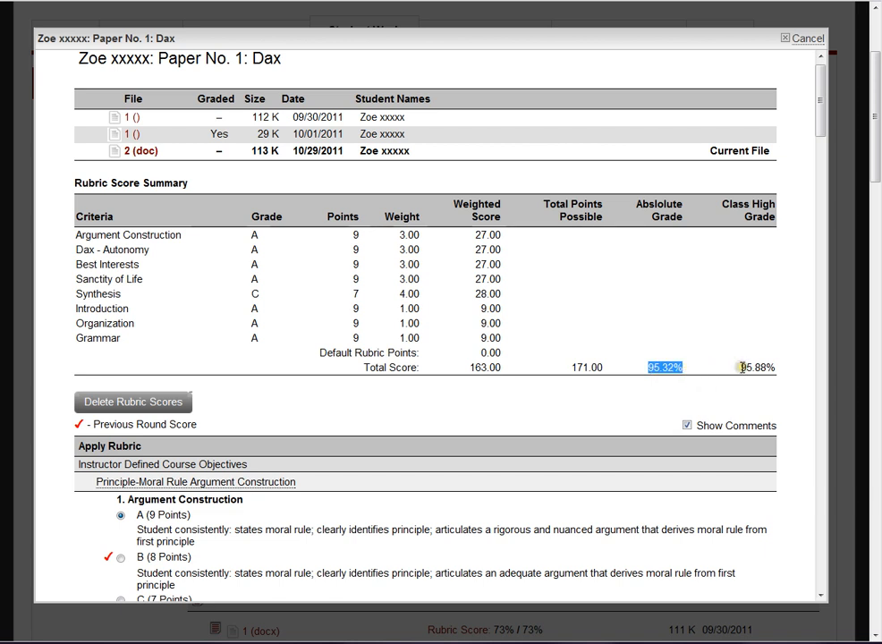
mouse_move(610, 369)
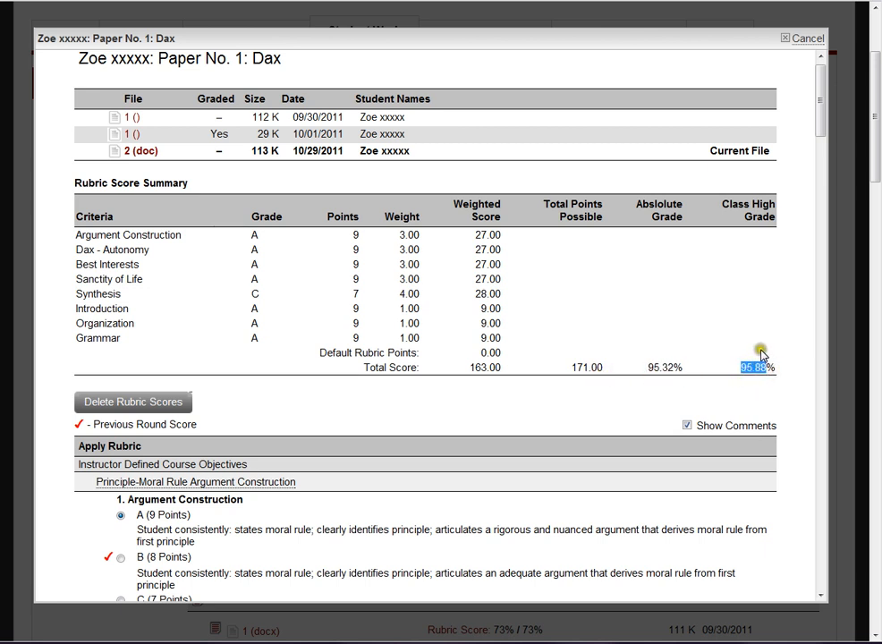
scroll("down", 3)
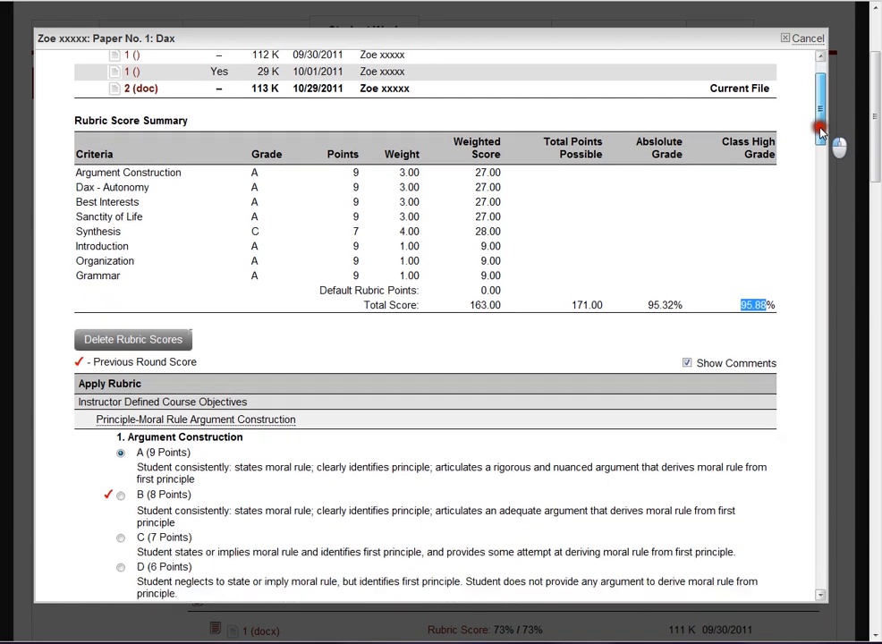
left_click(804, 37)
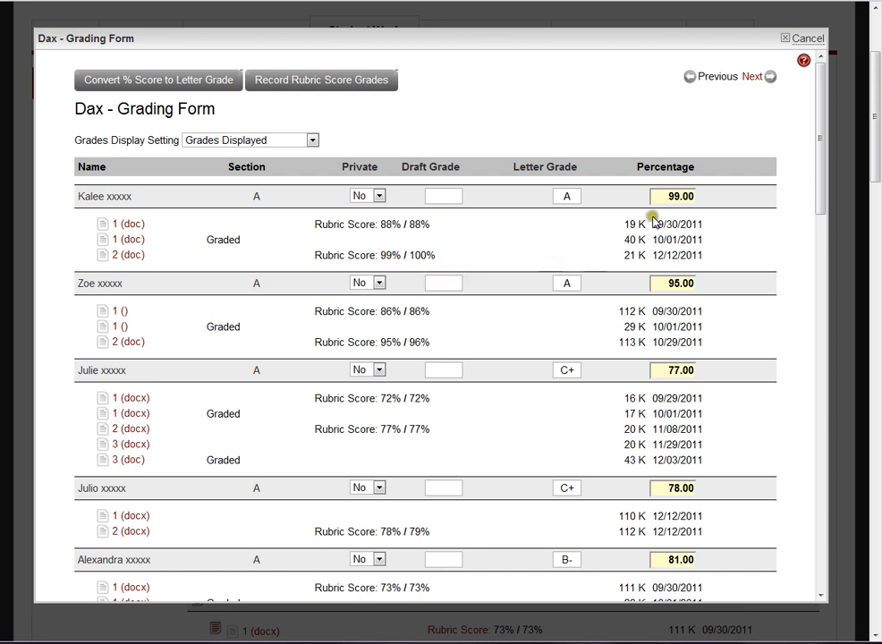
- Highlight the first student's letter grade A on the Dax grading form
left_click(672, 195)
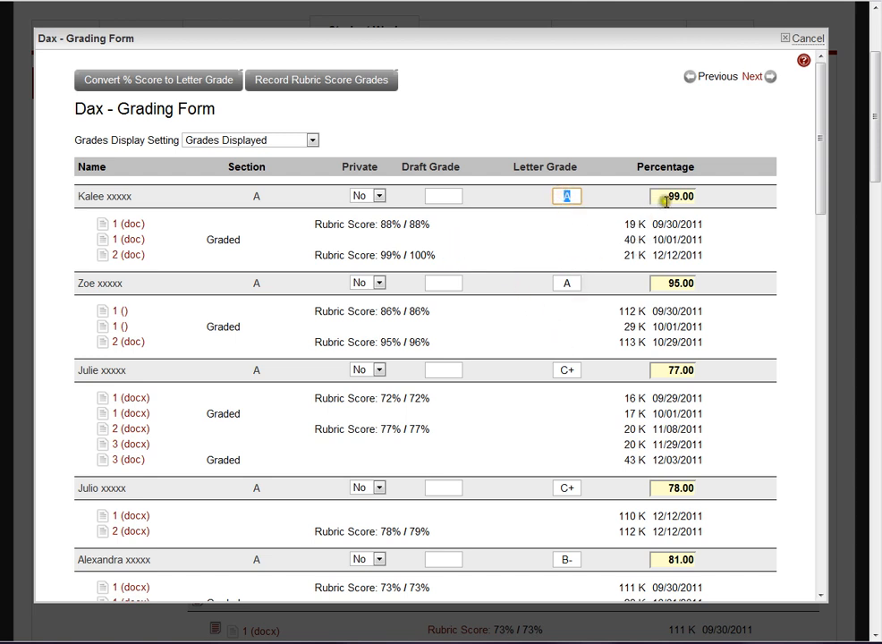
mouse_move(665, 282)
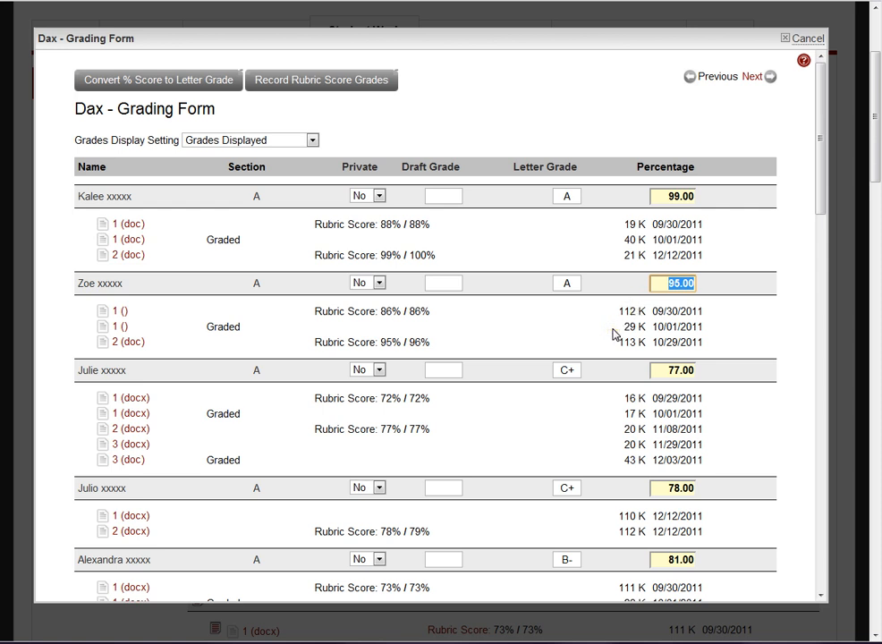
mouse_move(573, 348)
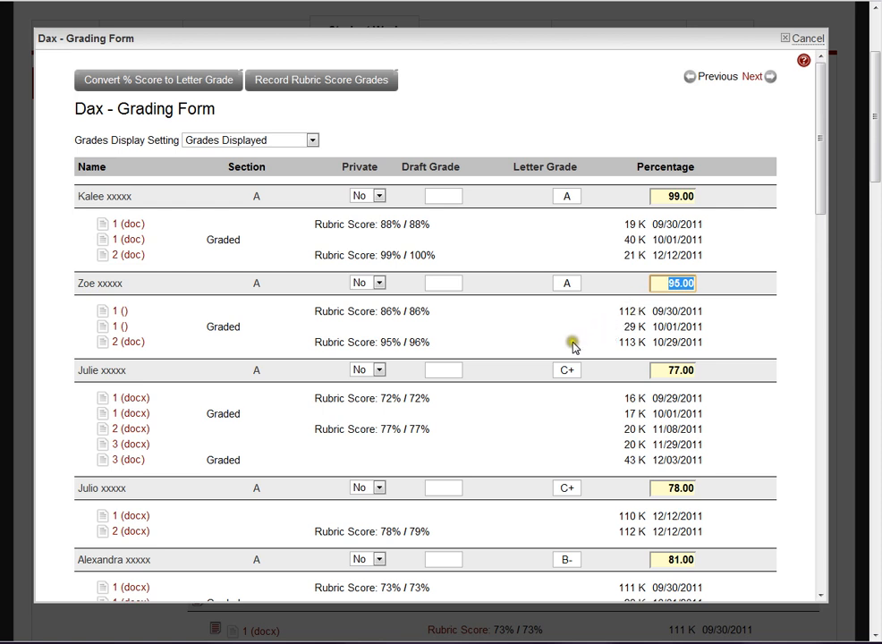
mouse_move(575, 347)
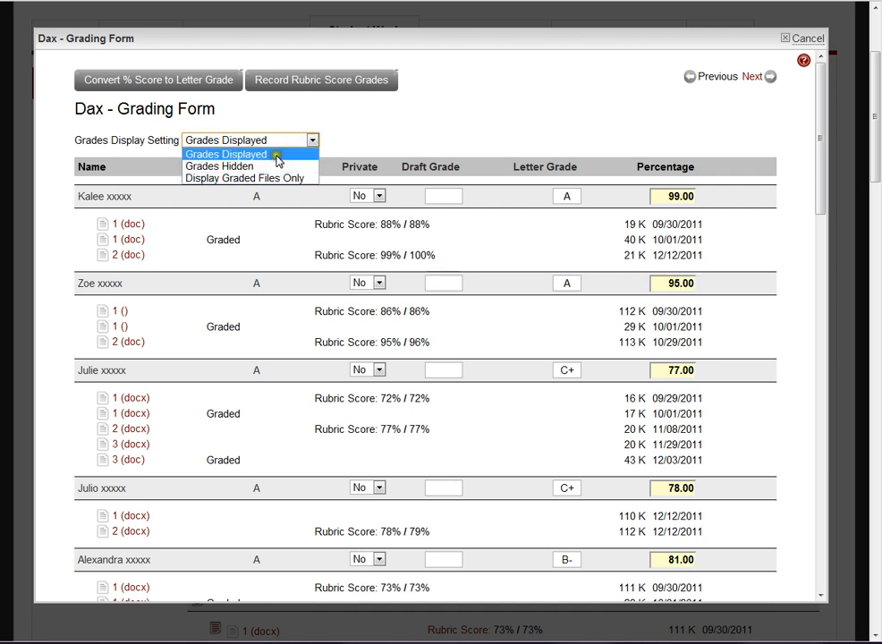
mouse_move(220, 166)
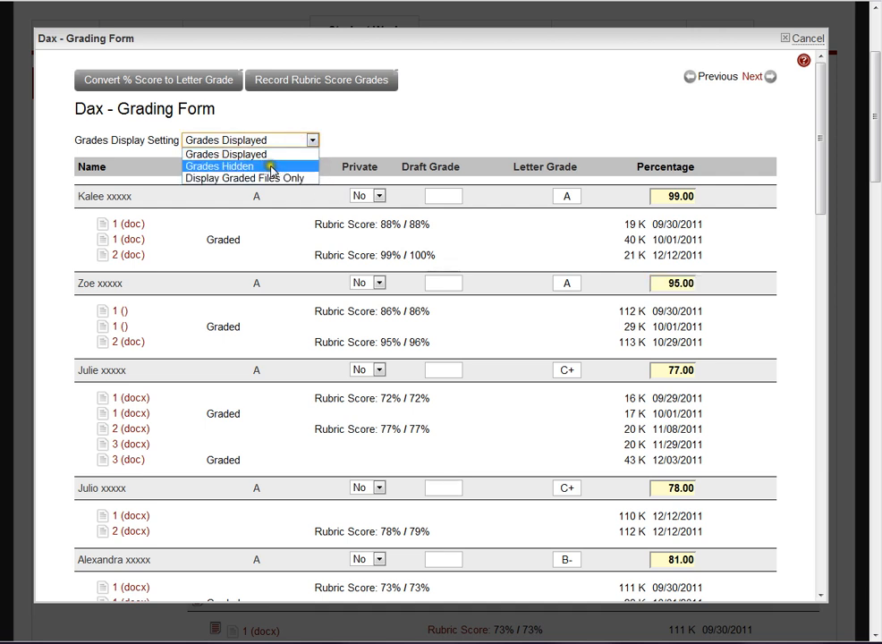
mouse_move(226, 154)
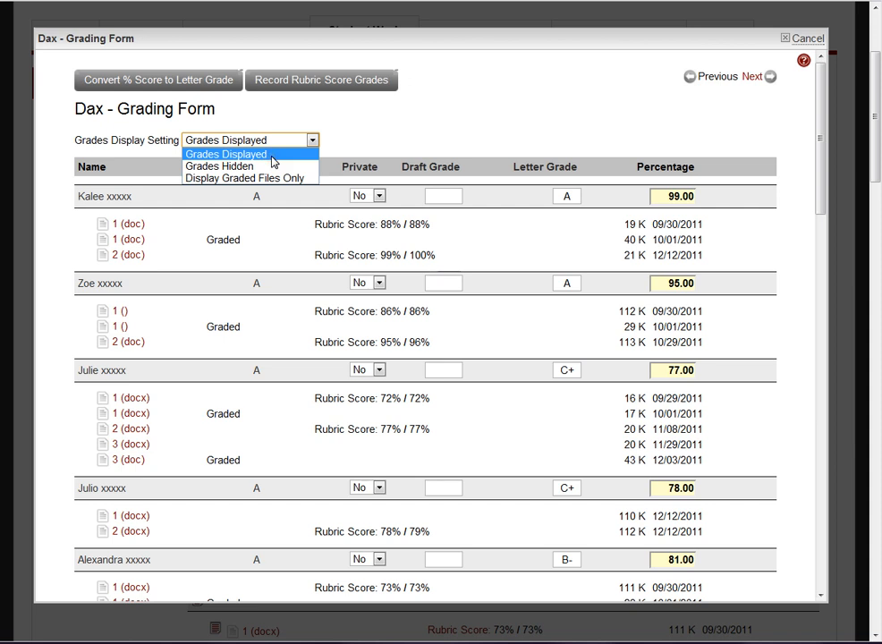
mouse_move(248, 178)
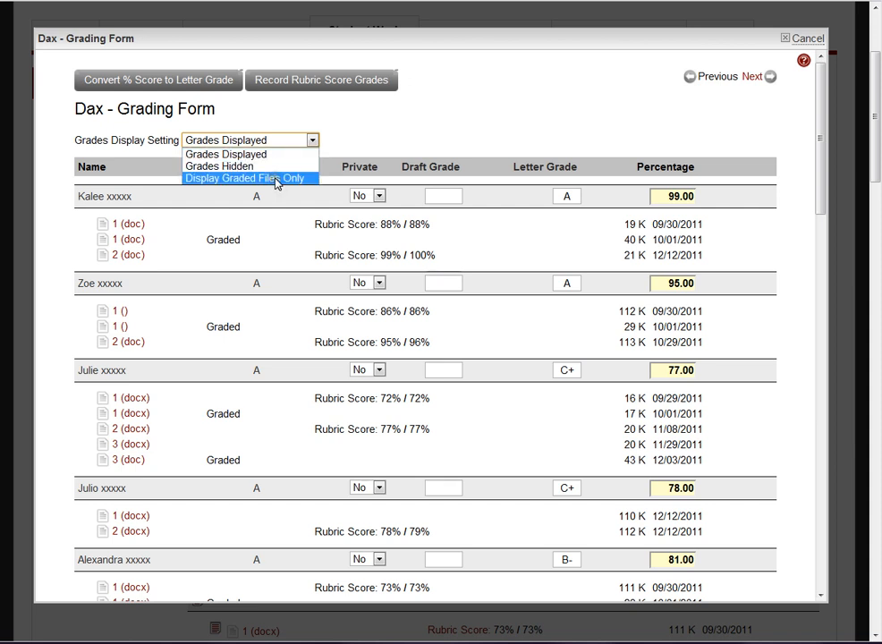
mouse_move(235, 238)
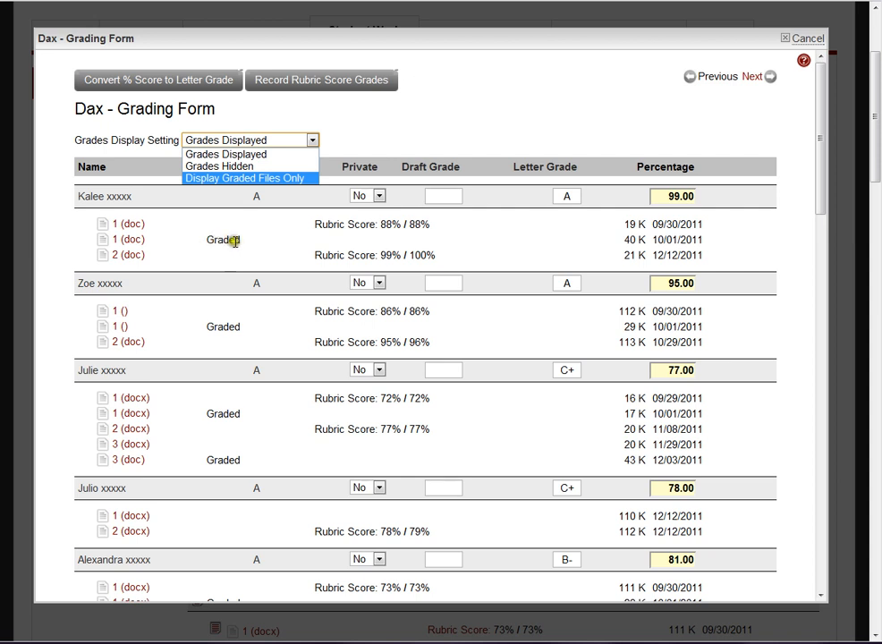
mouse_move(248, 154)
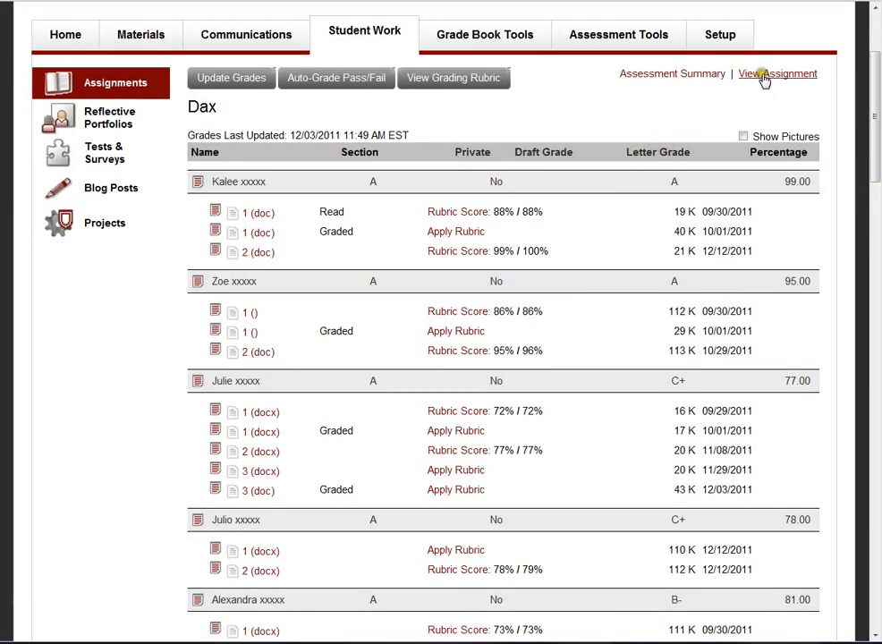
- Open the Dax assignment's full details via View Assignment
left_click(791, 73)
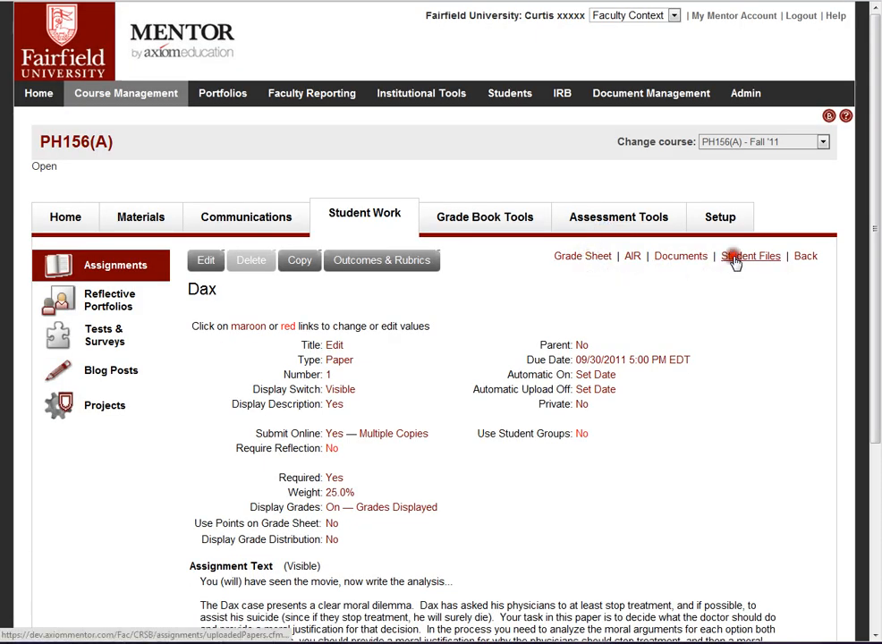
- In Student Files, select all submitted Dax files, then clear the selection
left_click(751, 255)
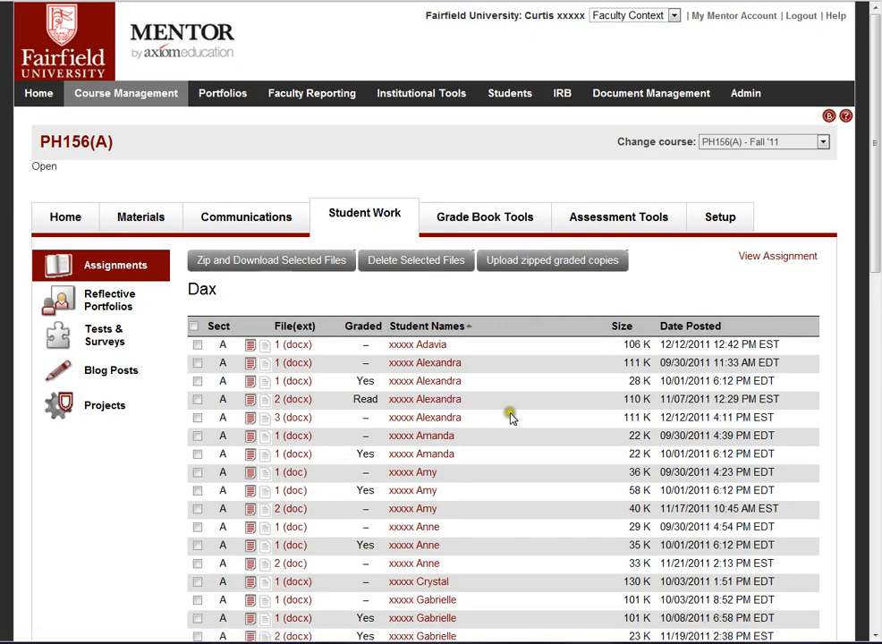
scroll("down", 3)
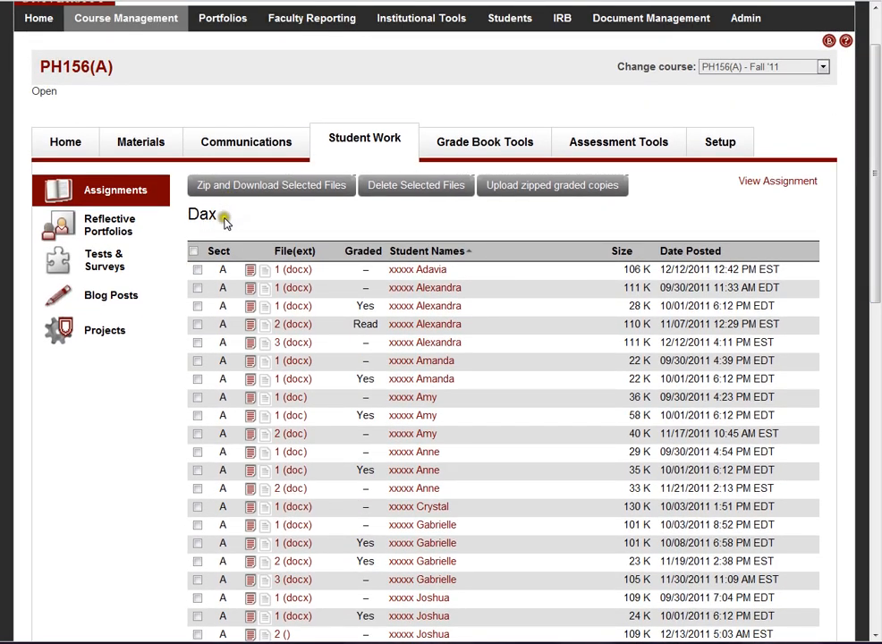
left_click(195, 250)
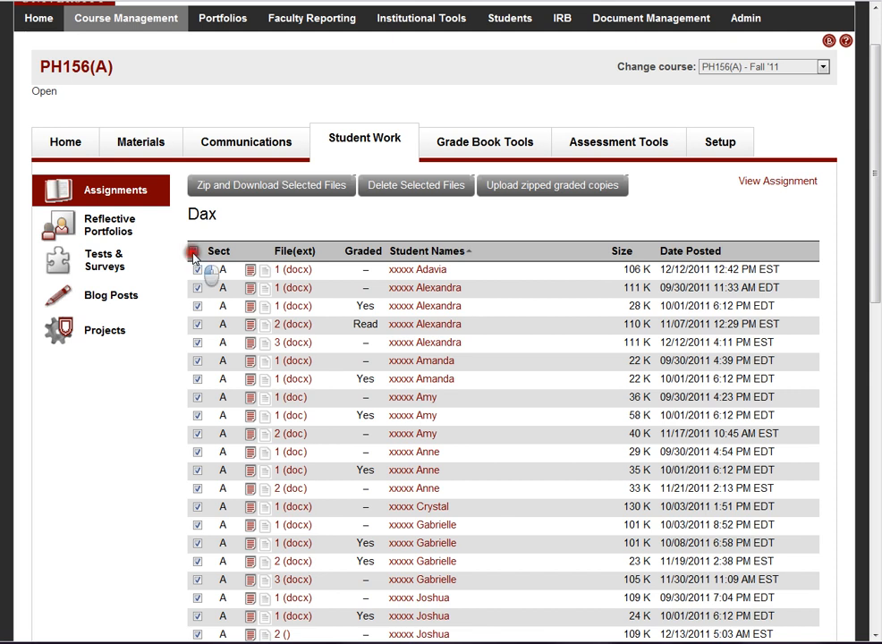
left_click(194, 251)
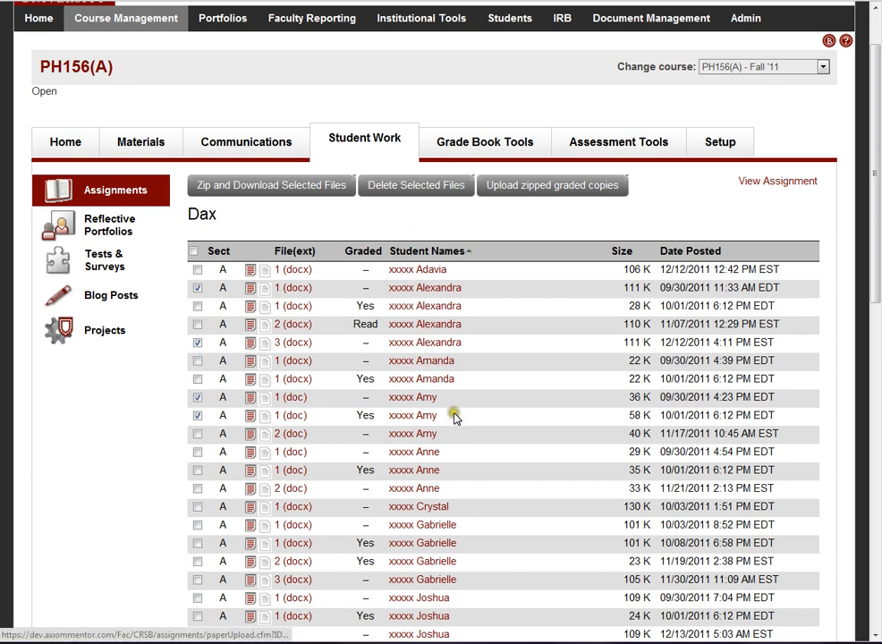
mouse_move(501, 296)
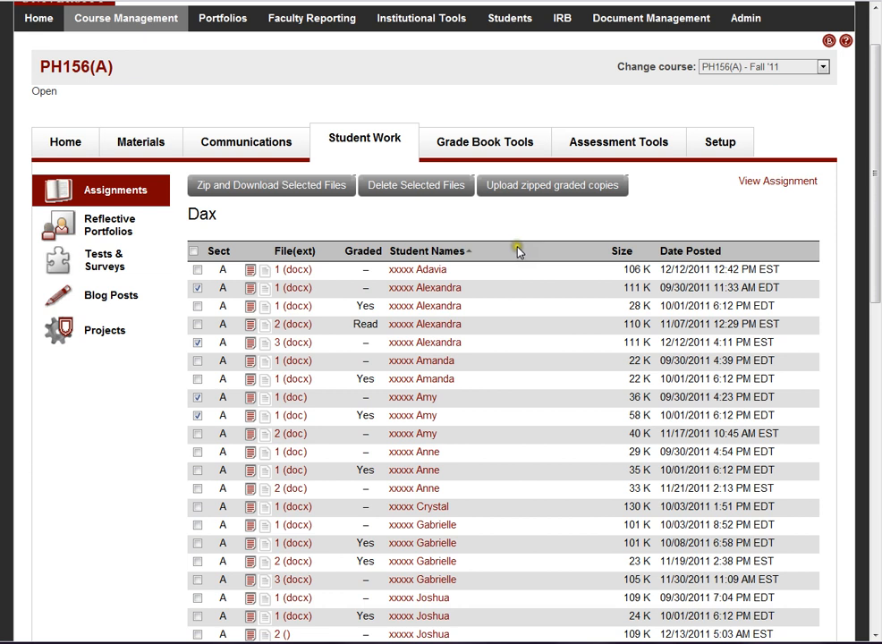
mouse_move(487, 376)
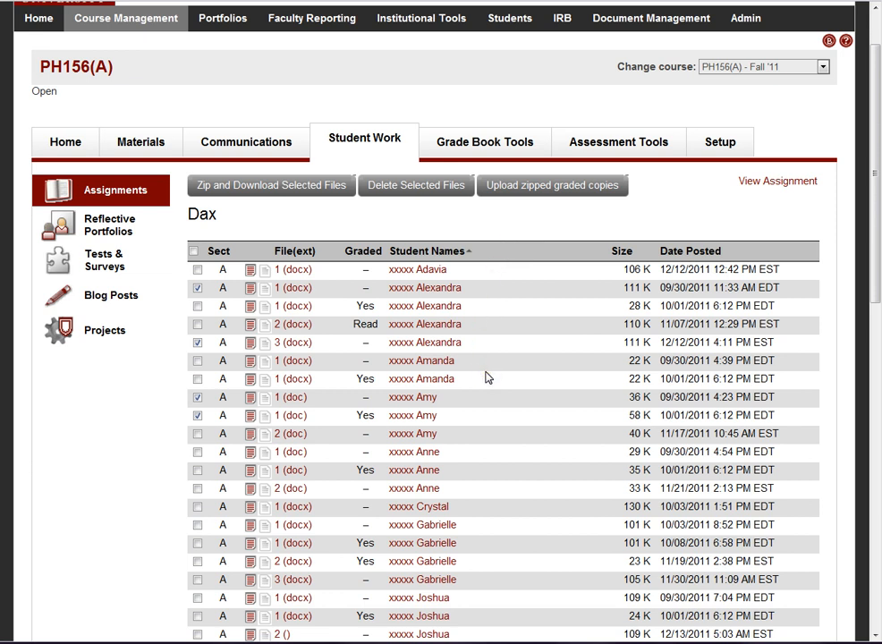
mouse_move(510, 313)
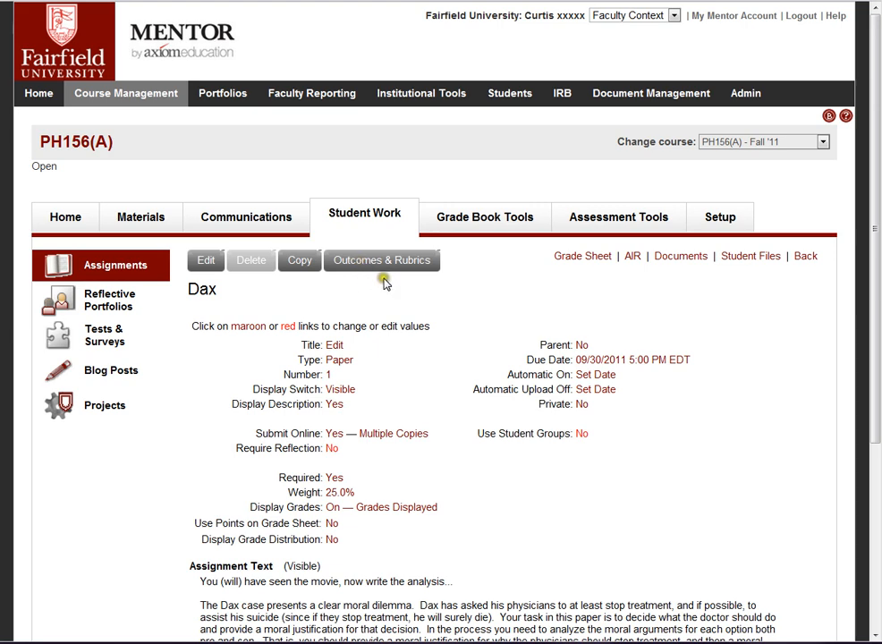
left_click(381, 260)
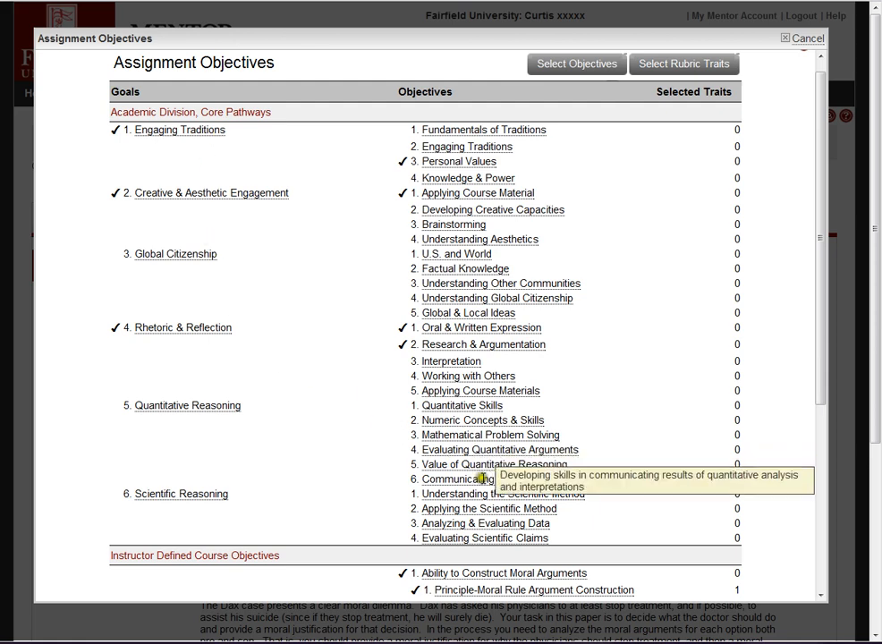
mouse_move(515, 361)
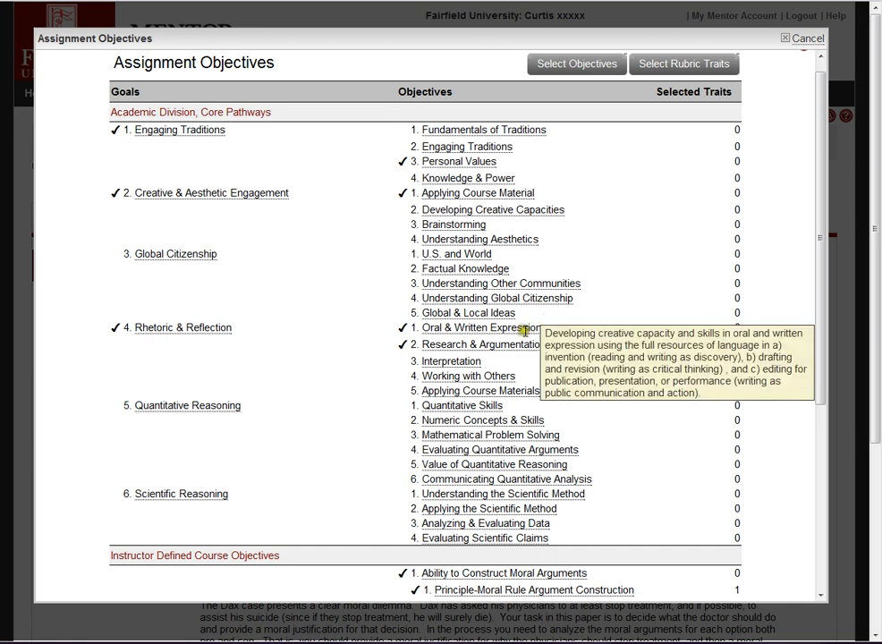
mouse_move(652, 263)
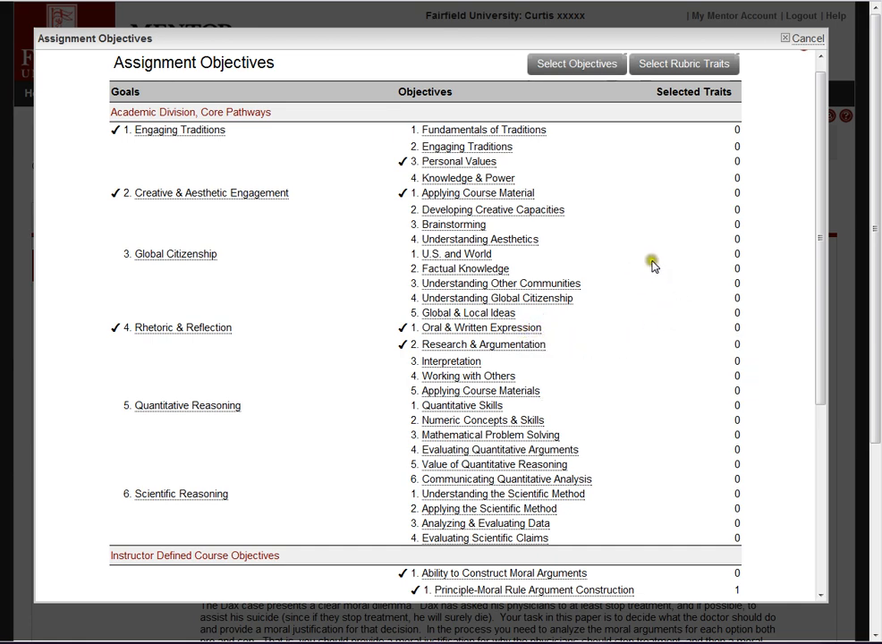
mouse_move(747, 325)
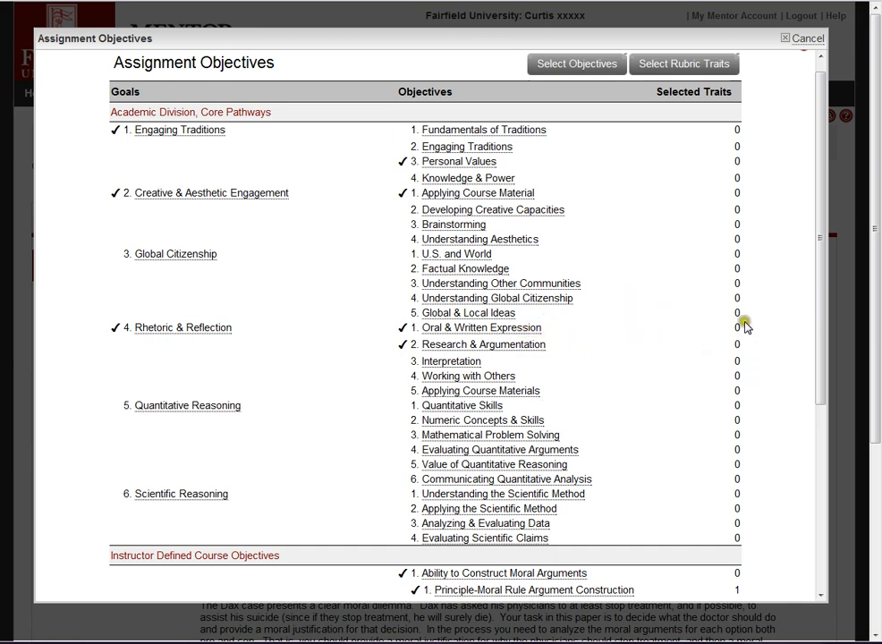
scroll("down", 3)
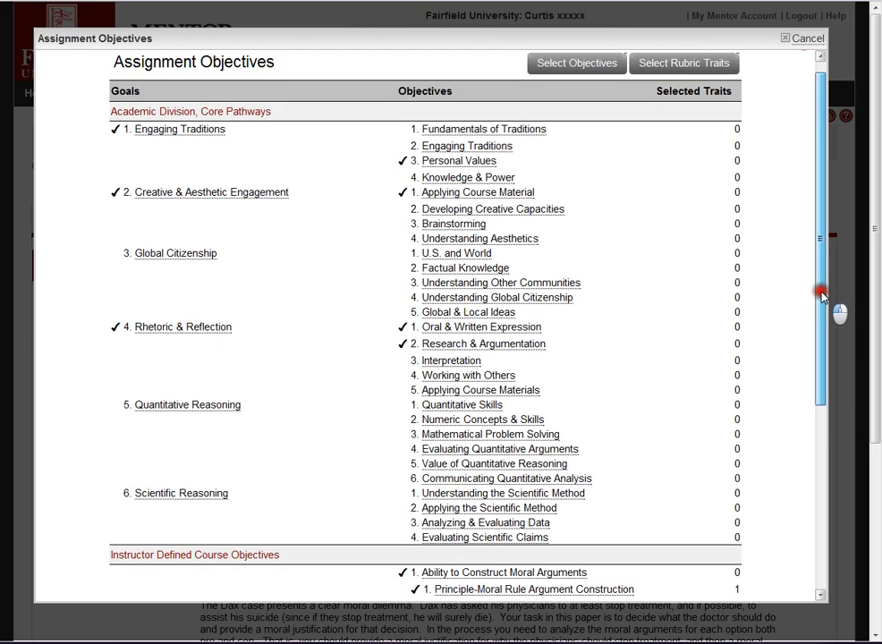
scroll("down", 3)
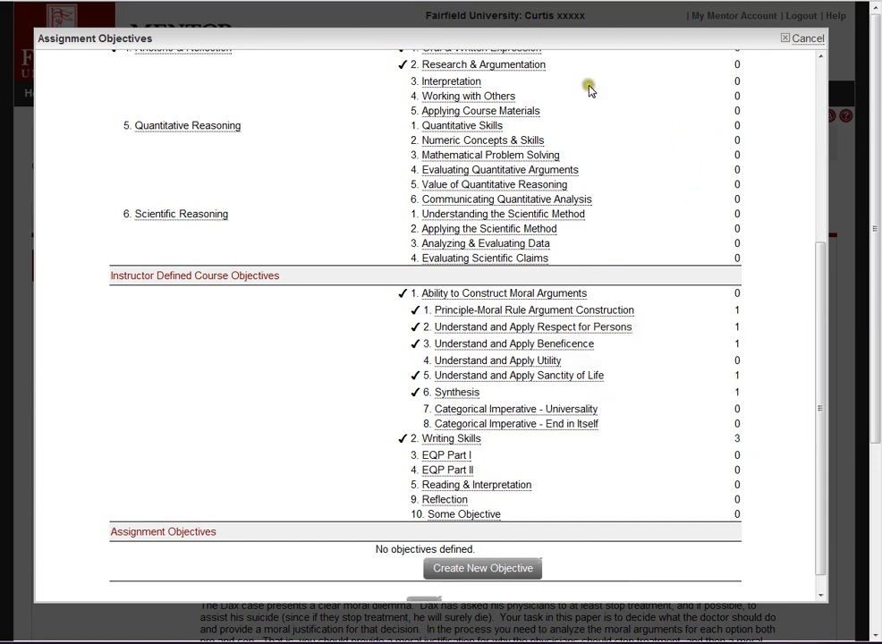
mouse_move(633, 387)
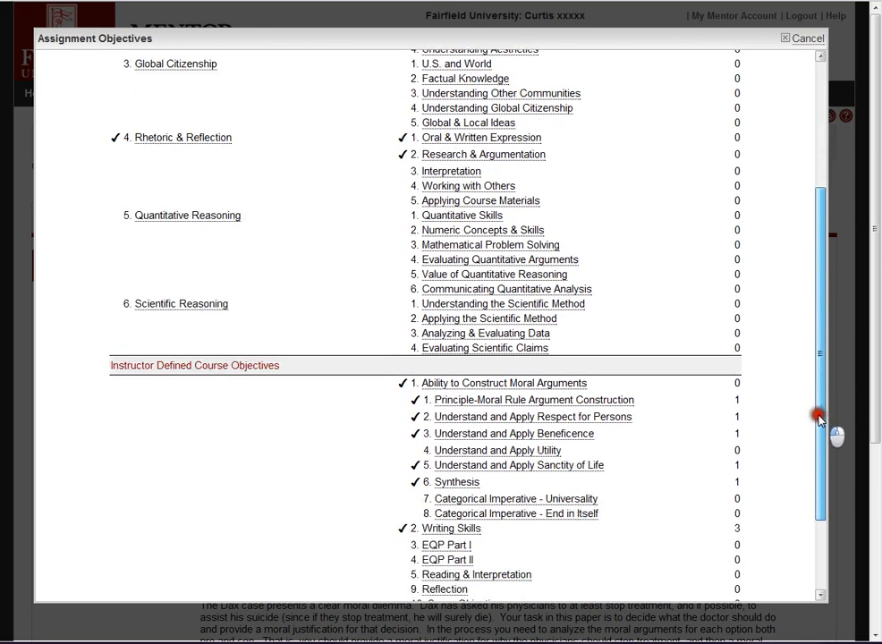
scroll("up", 3)
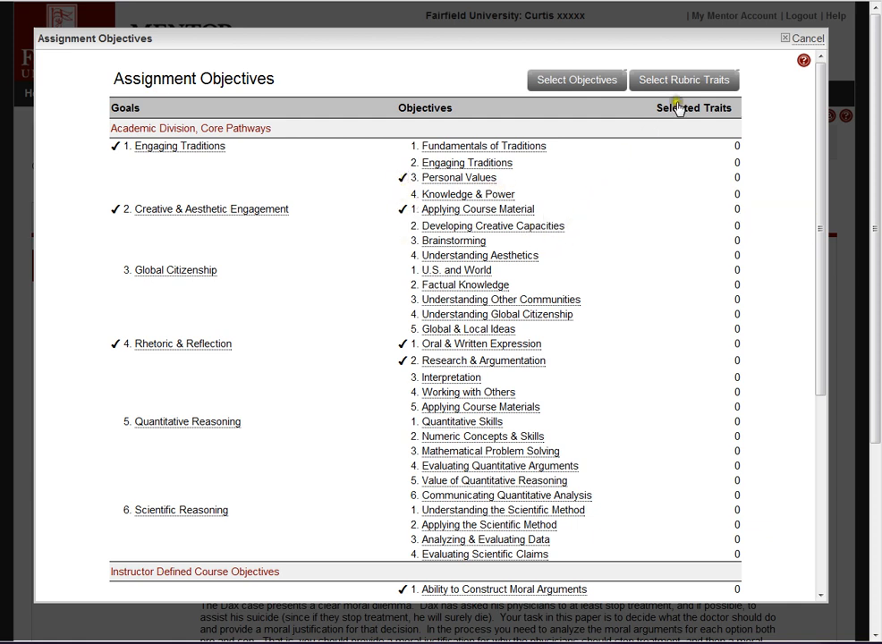
left_click(806, 37)
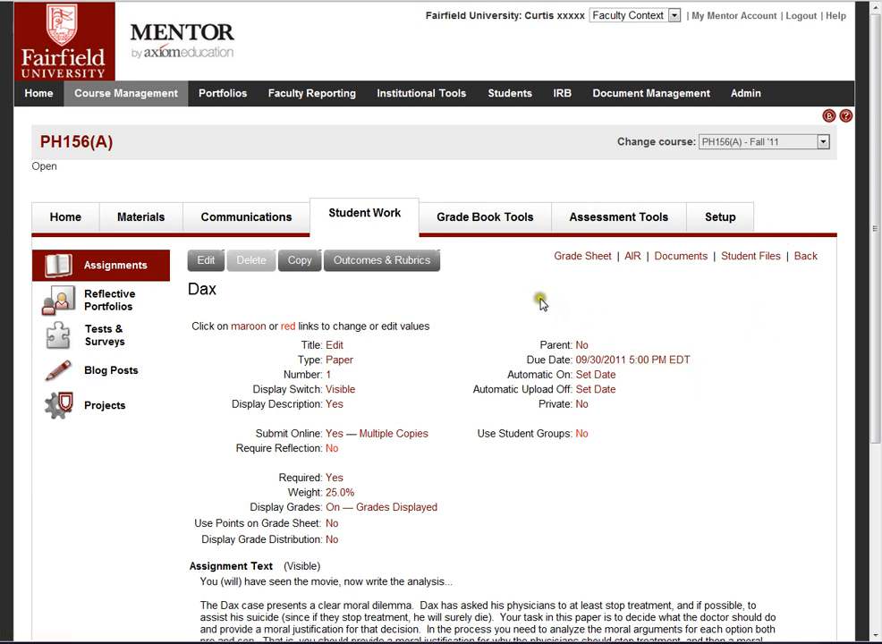
mouse_move(296, 316)
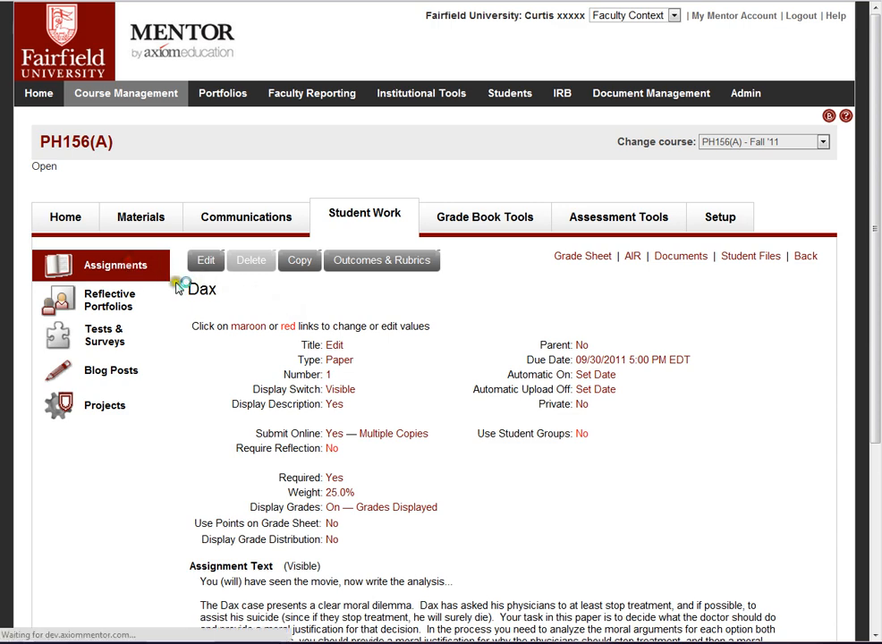
- Return to the PH156(A) assignments list, then open the Course Management welcome page with contact details
left_click(804, 255)
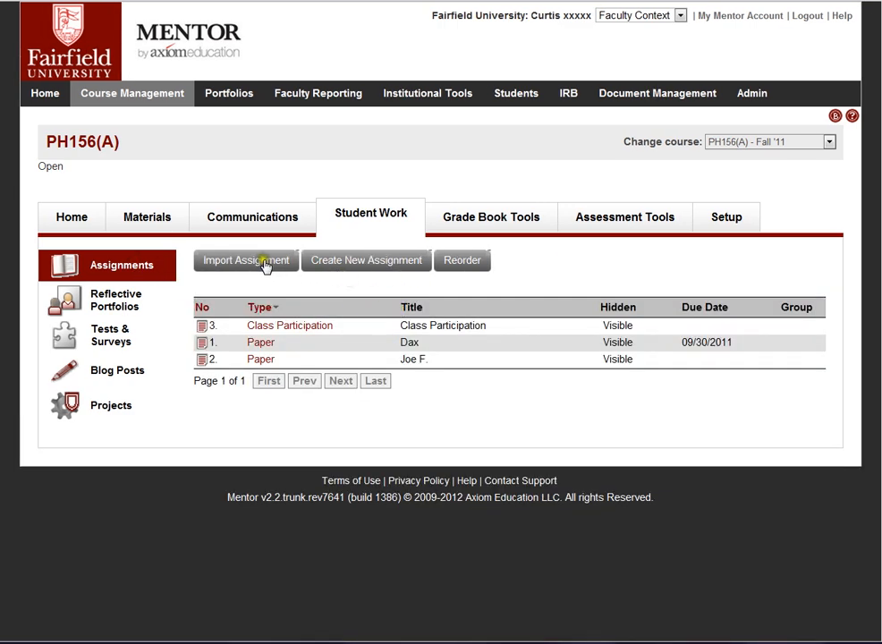
mouse_move(264, 265)
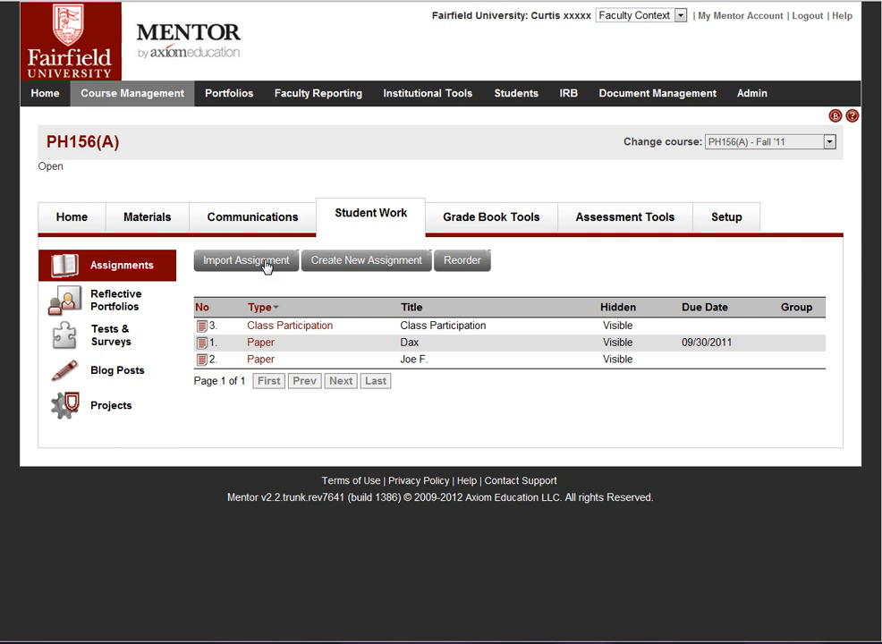
mouse_move(278, 299)
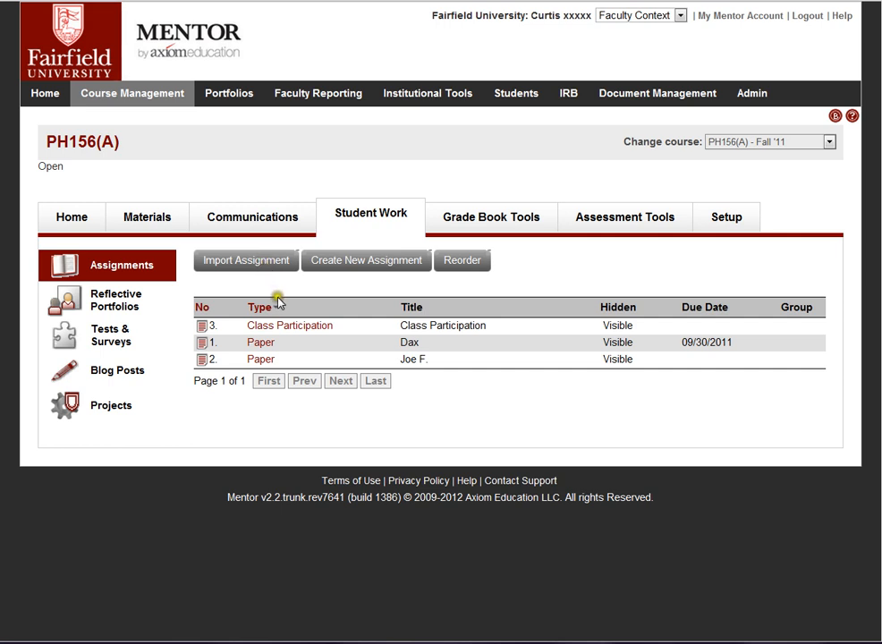
left_click(260, 306)
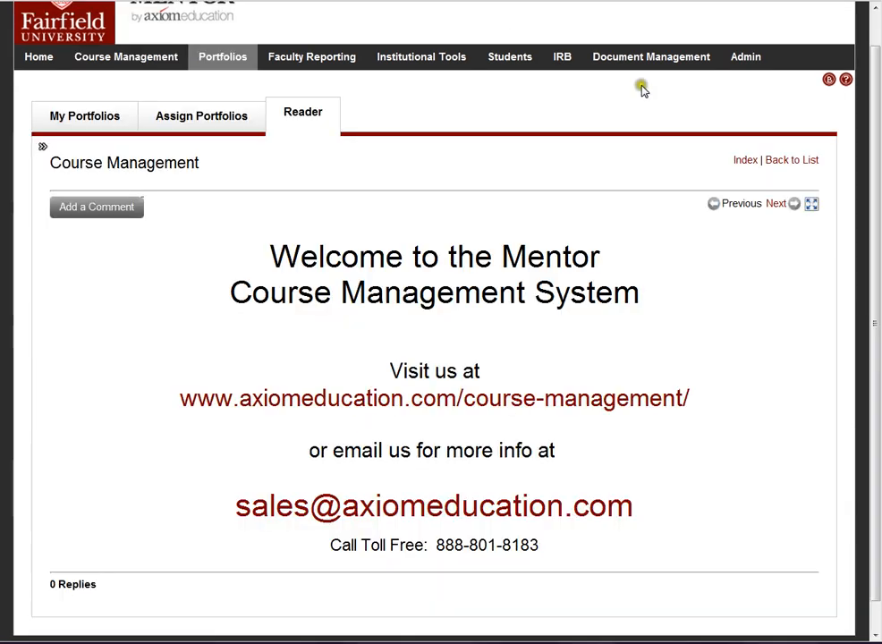
mouse_move(502, 425)
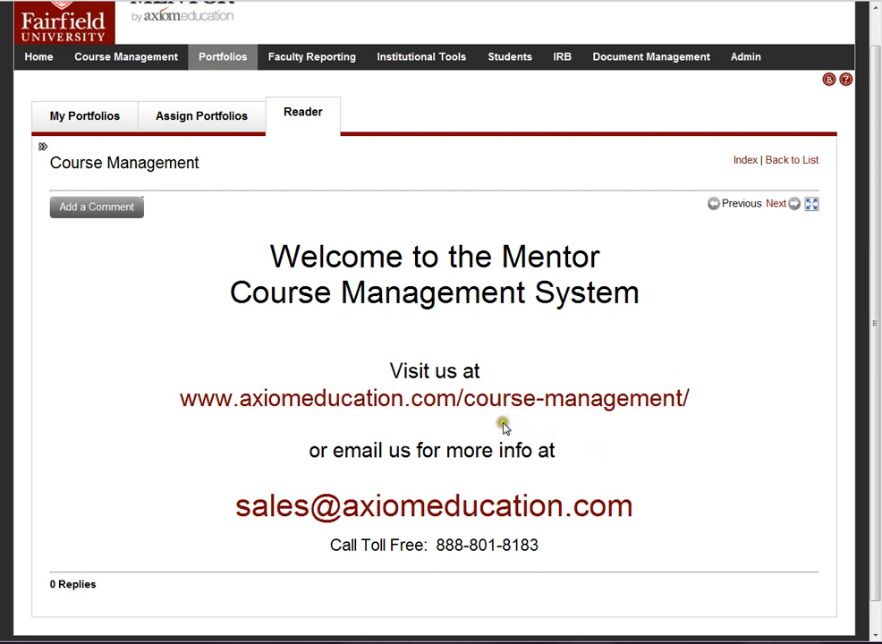
mouse_move(433, 418)
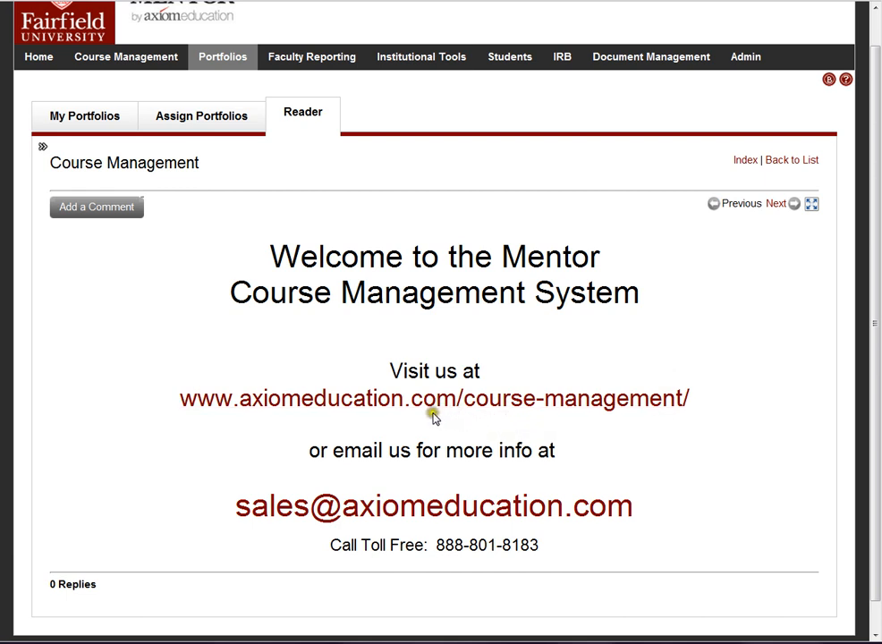
mouse_move(439, 490)
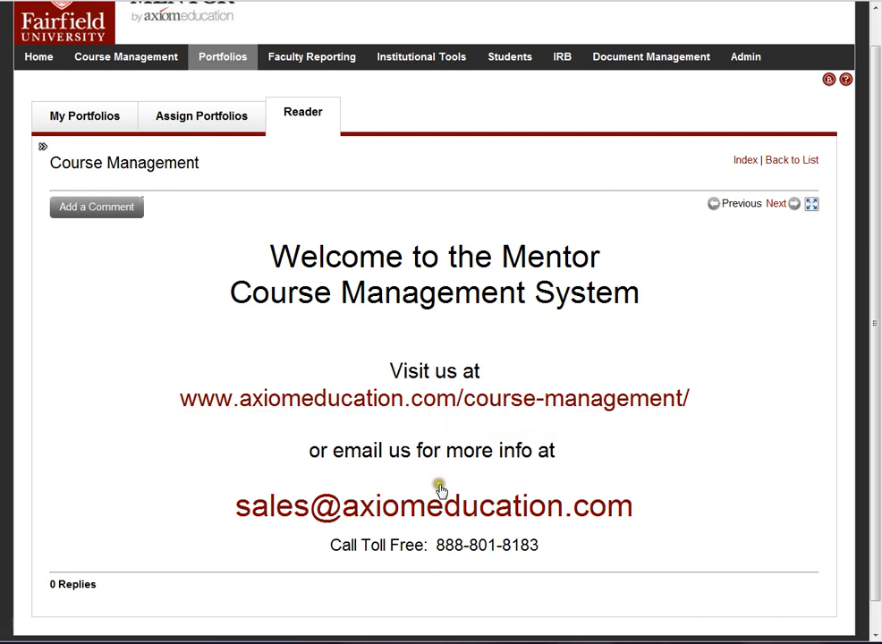
mouse_move(434, 505)
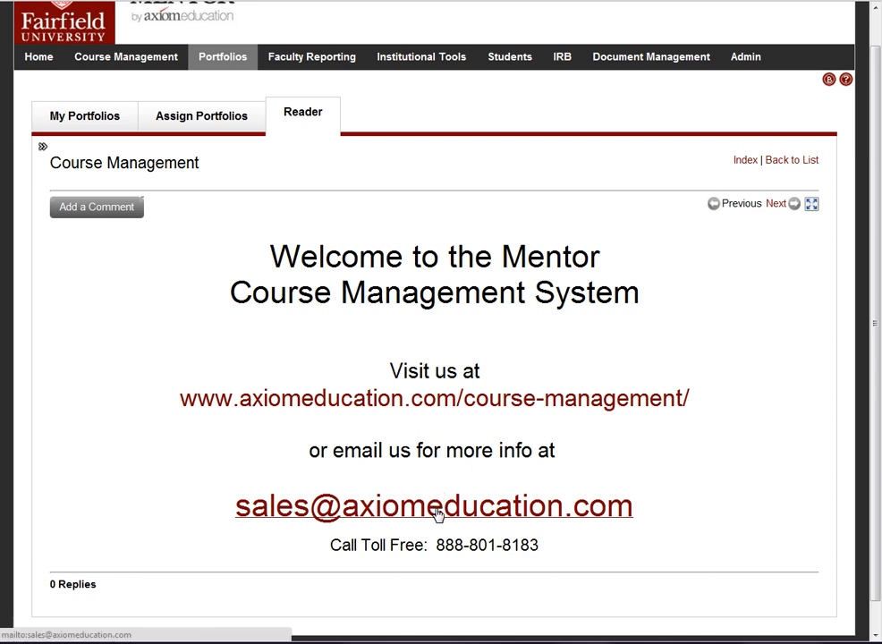